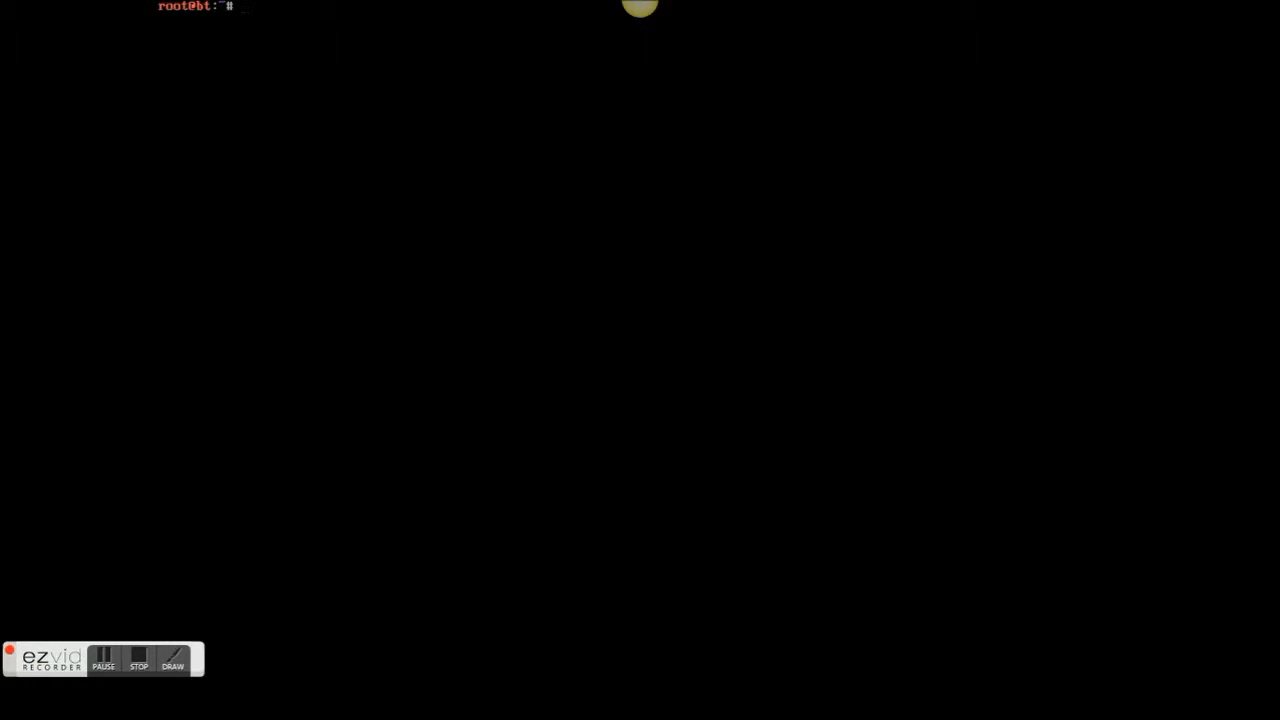
List the home directory plainly with ls, then in long format with ls -l
text(ls)
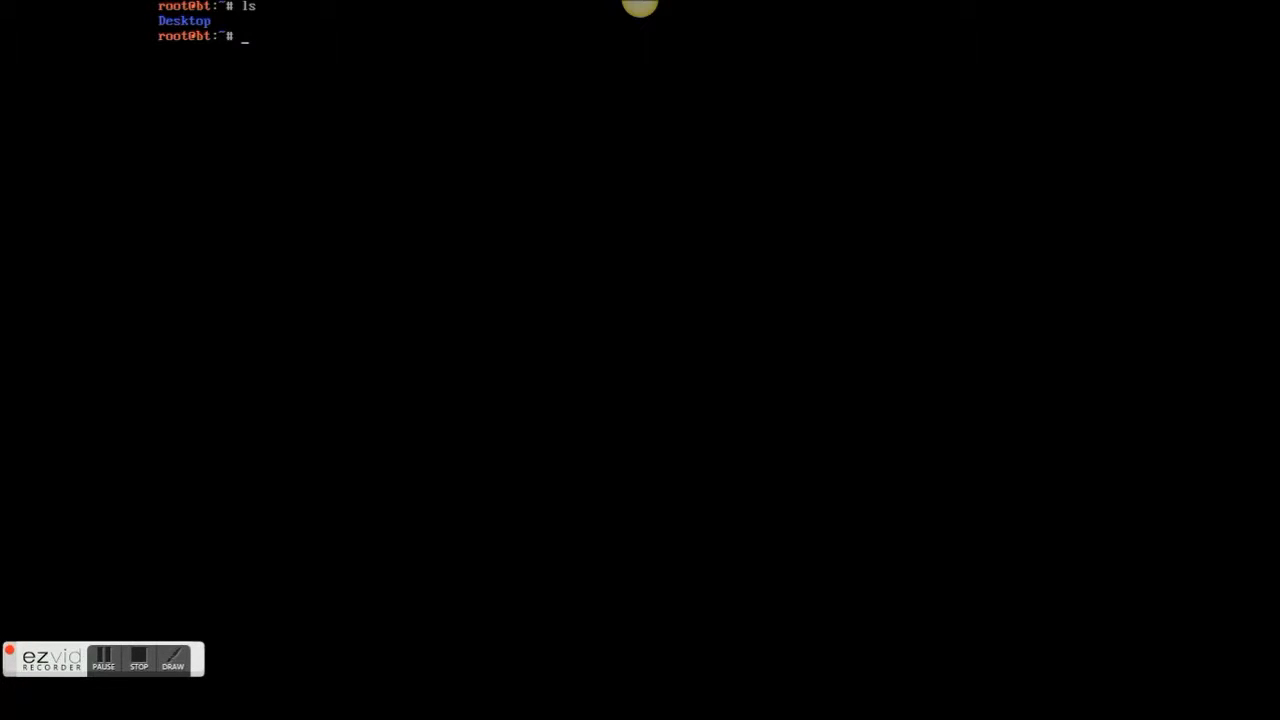
text(ls -)
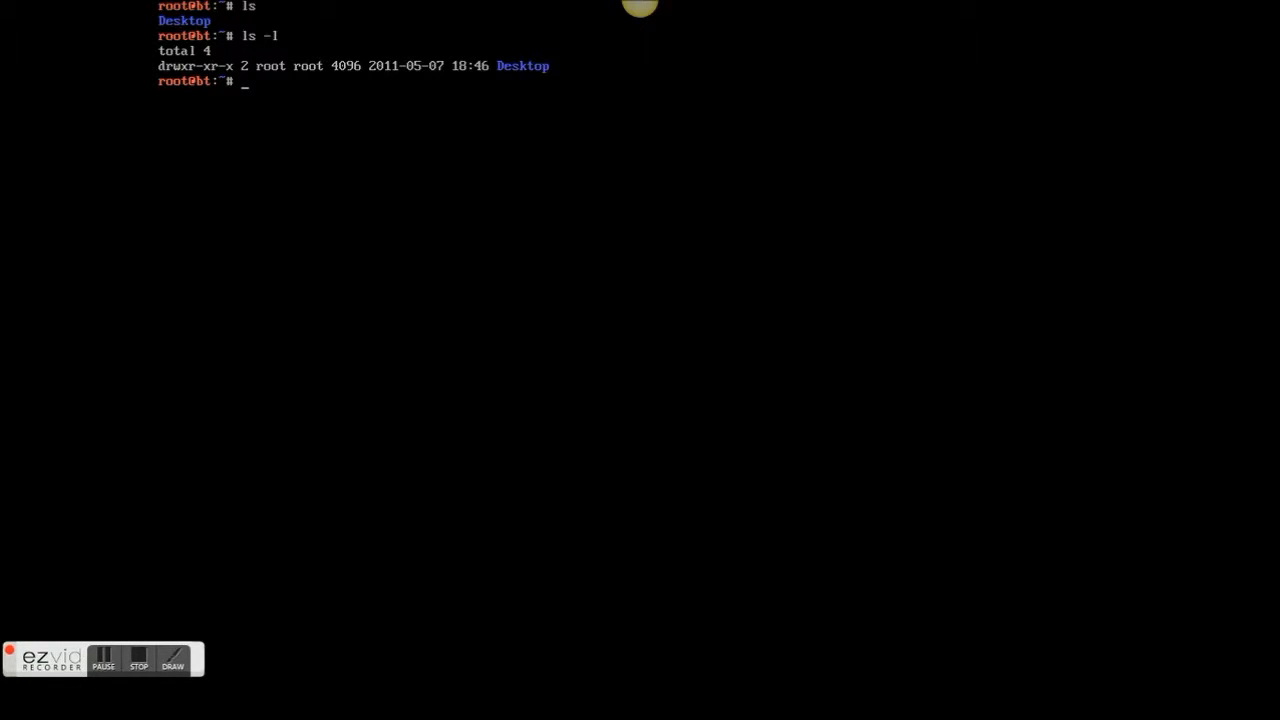
List files, change into the Desktop folder, and print the February 2013 calendar with cal
text(ls)
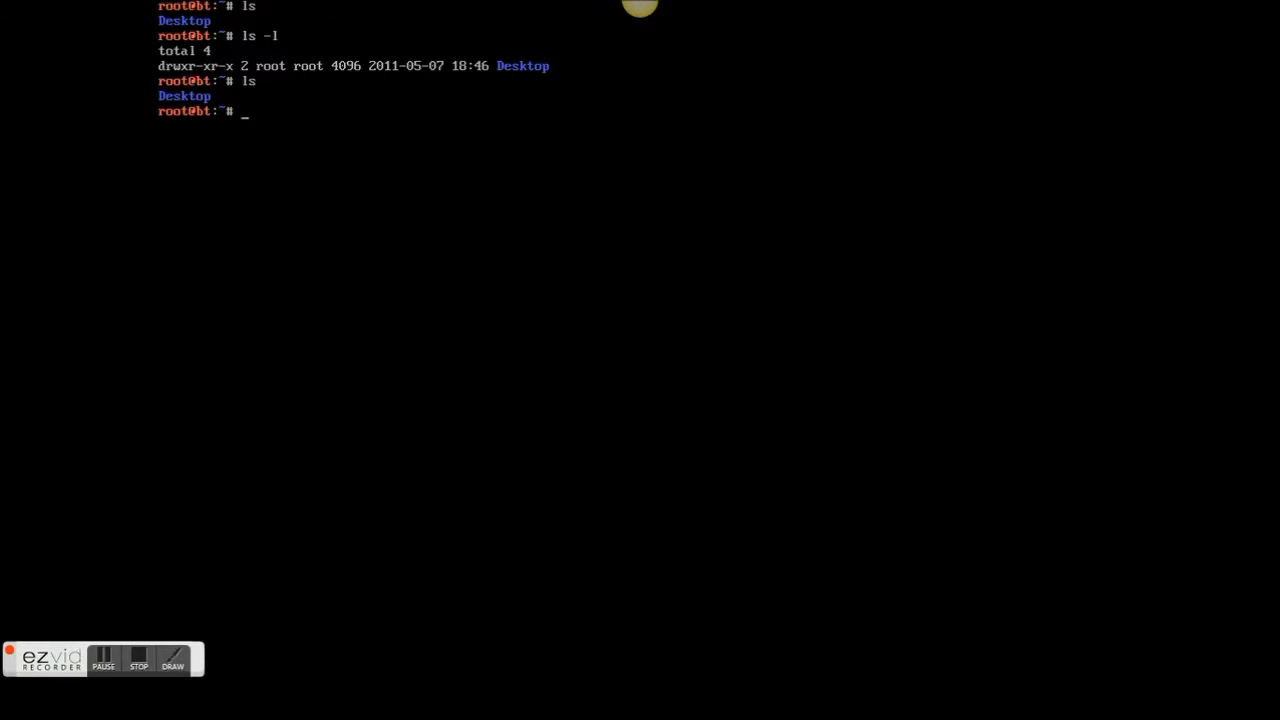
text(cd)
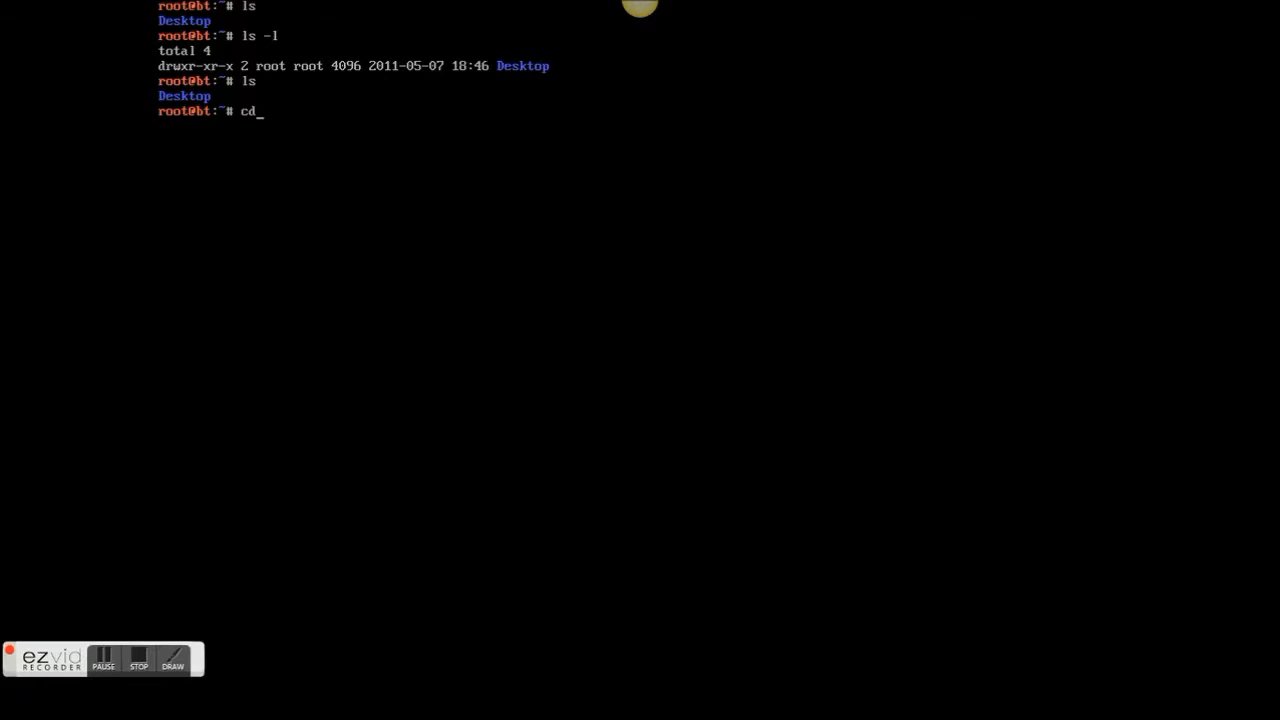
text(D)
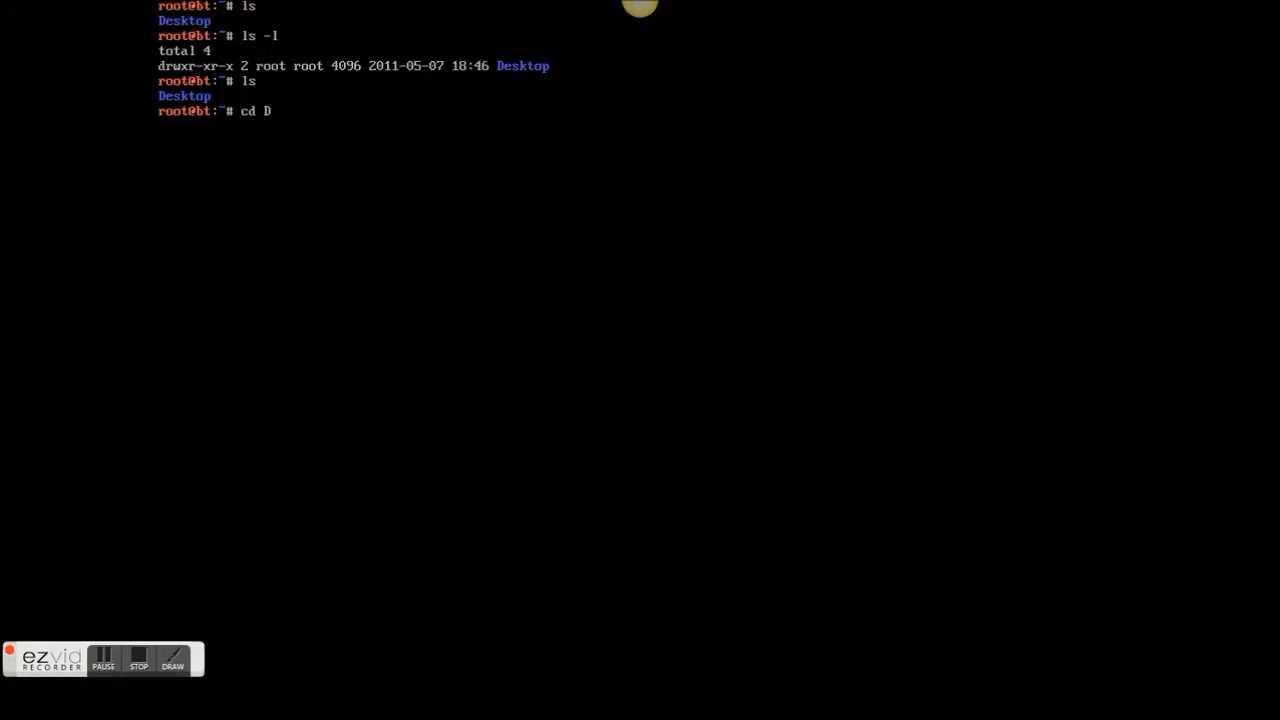
text(esktop)
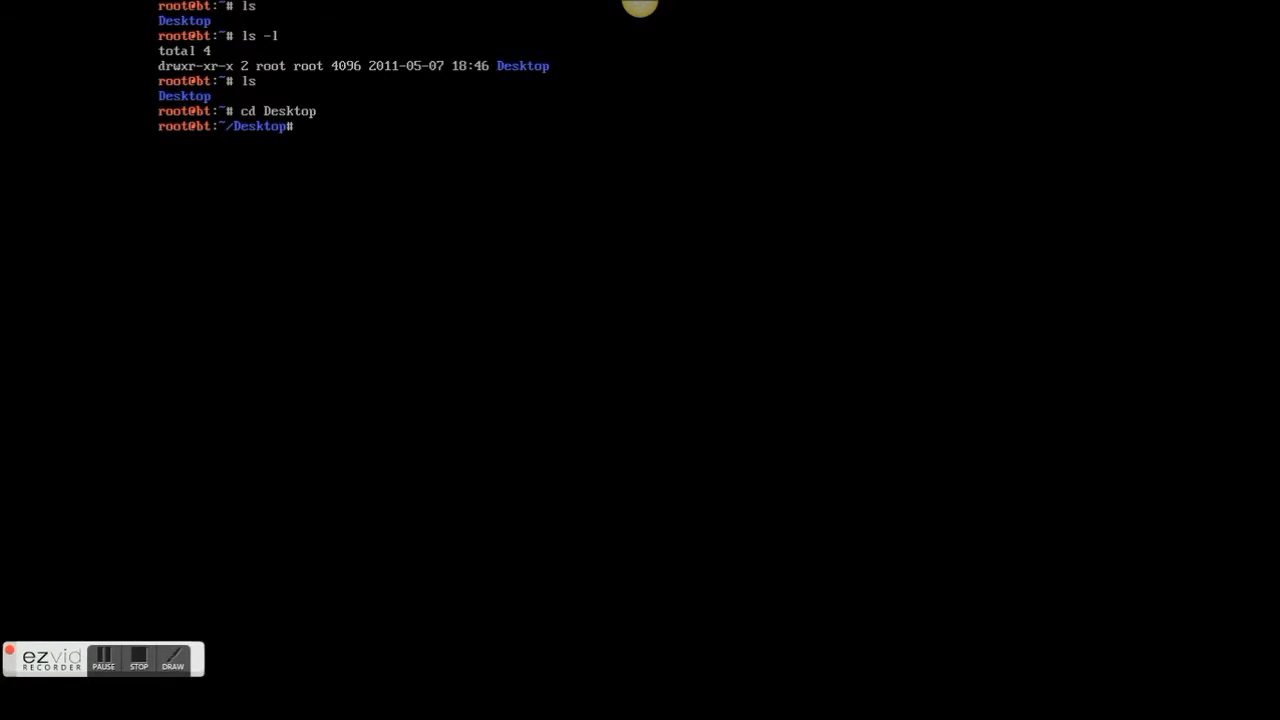
text(cal)
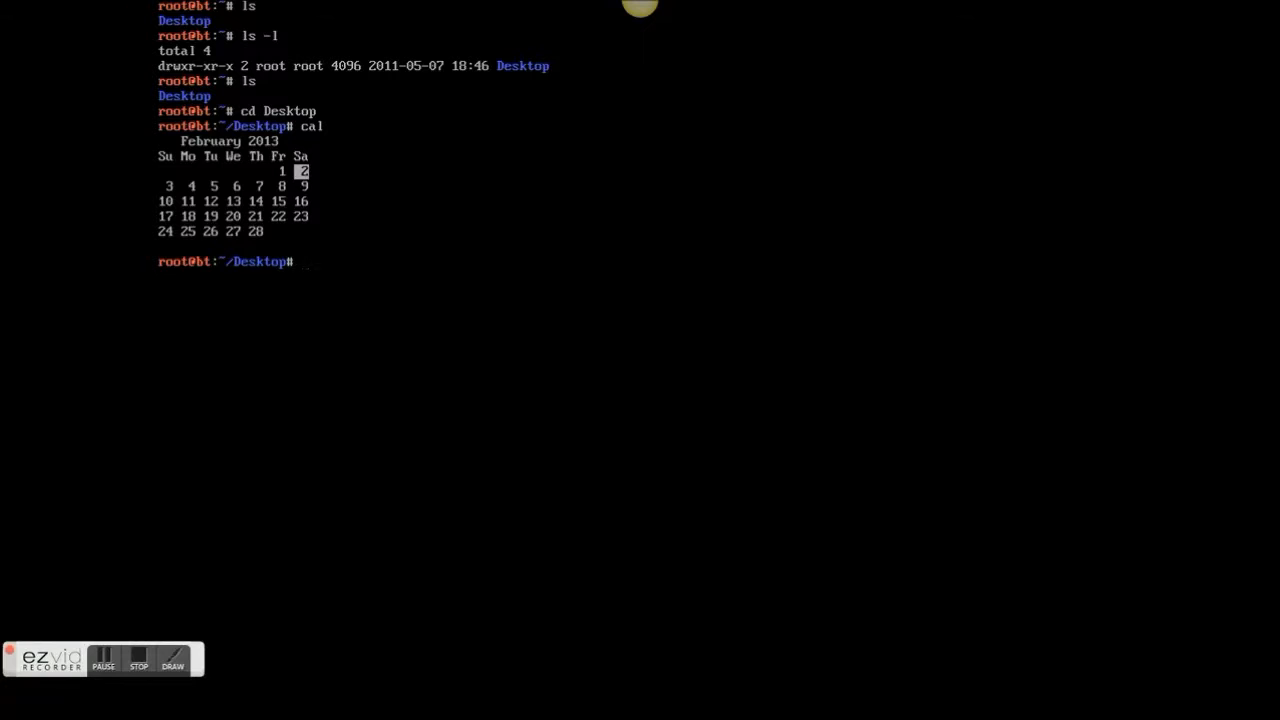
Change from Desktop back to the home directory with cd .
text(cd)
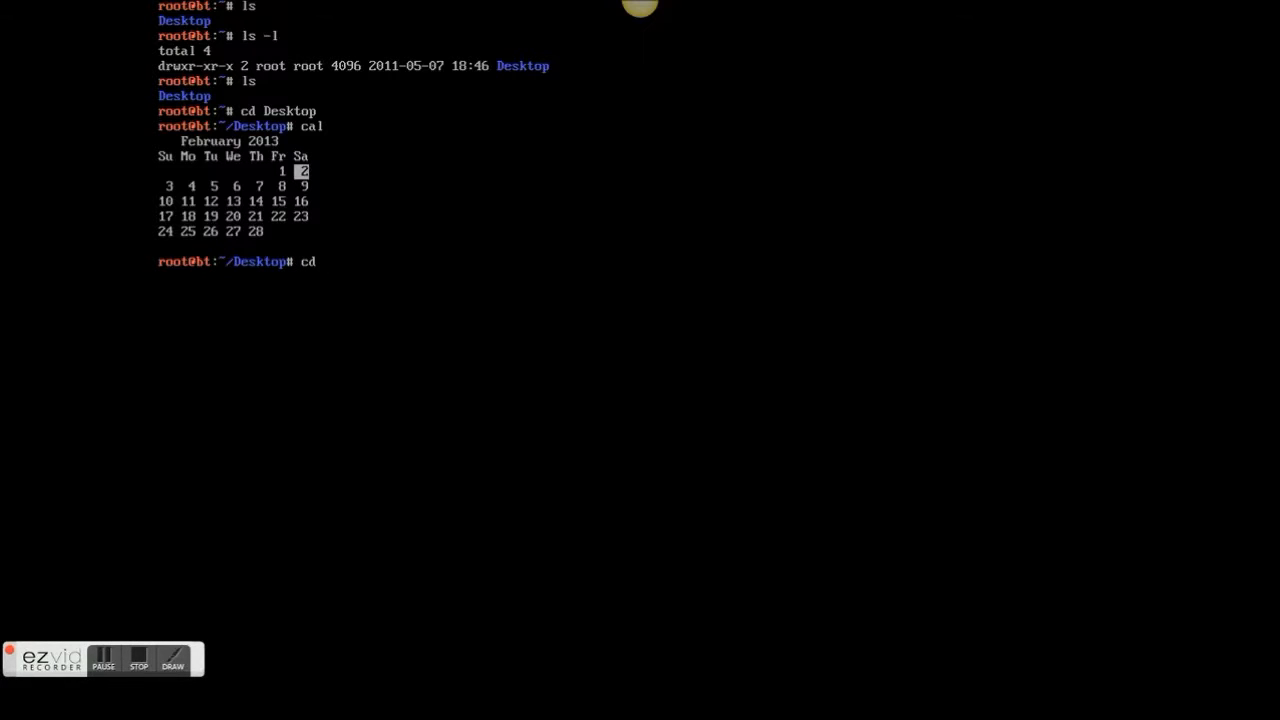
text(..)
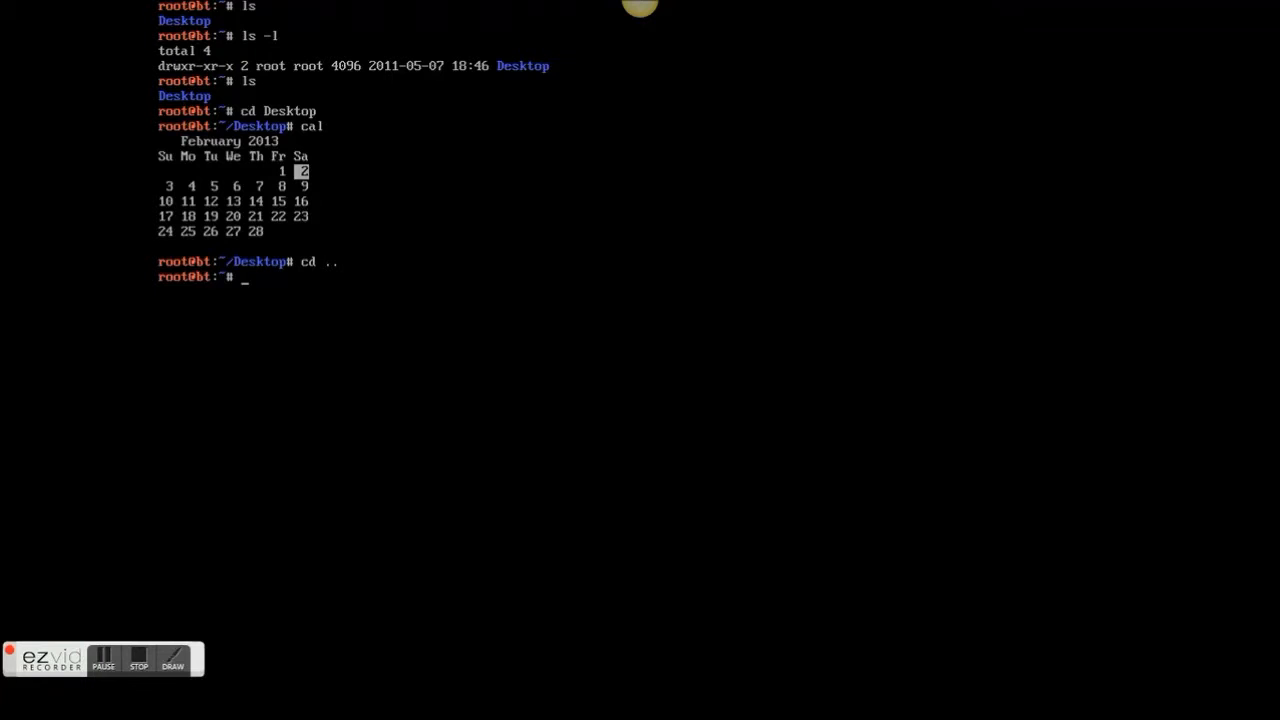
text(ifco)
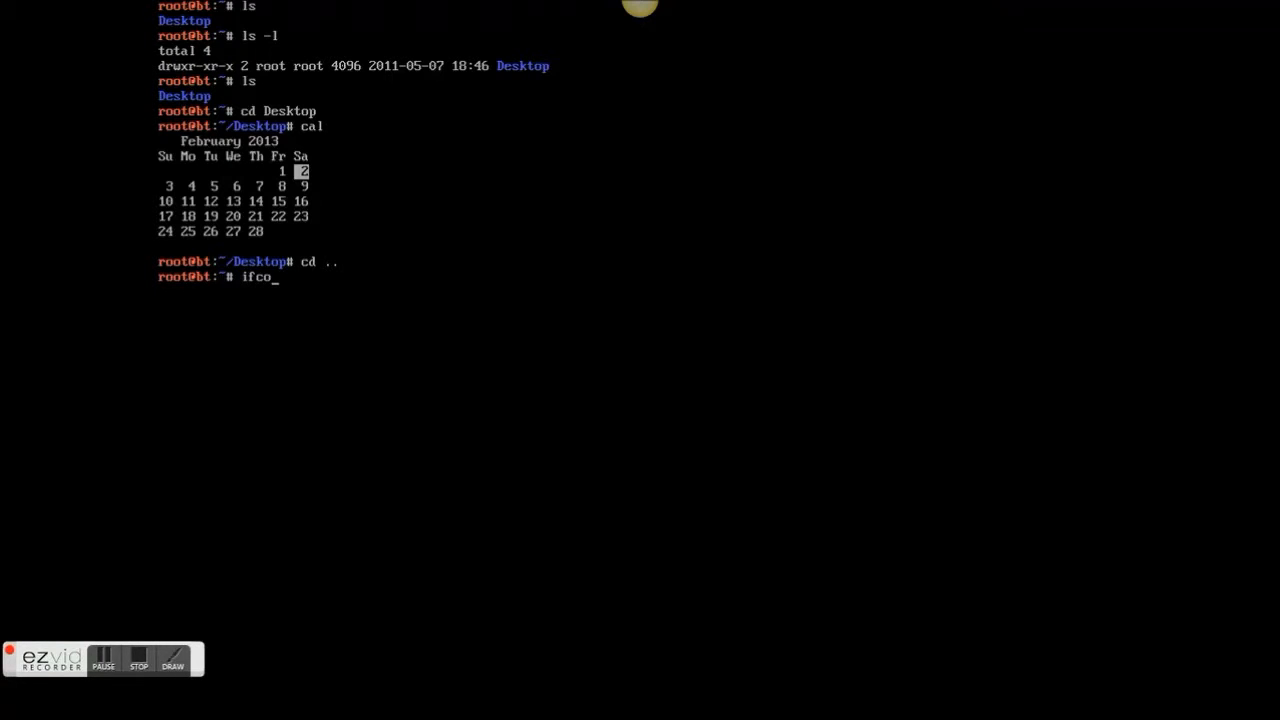
Show eth0 (192.168.0.50) and loopback interface details with ifconfig
text(nfig)
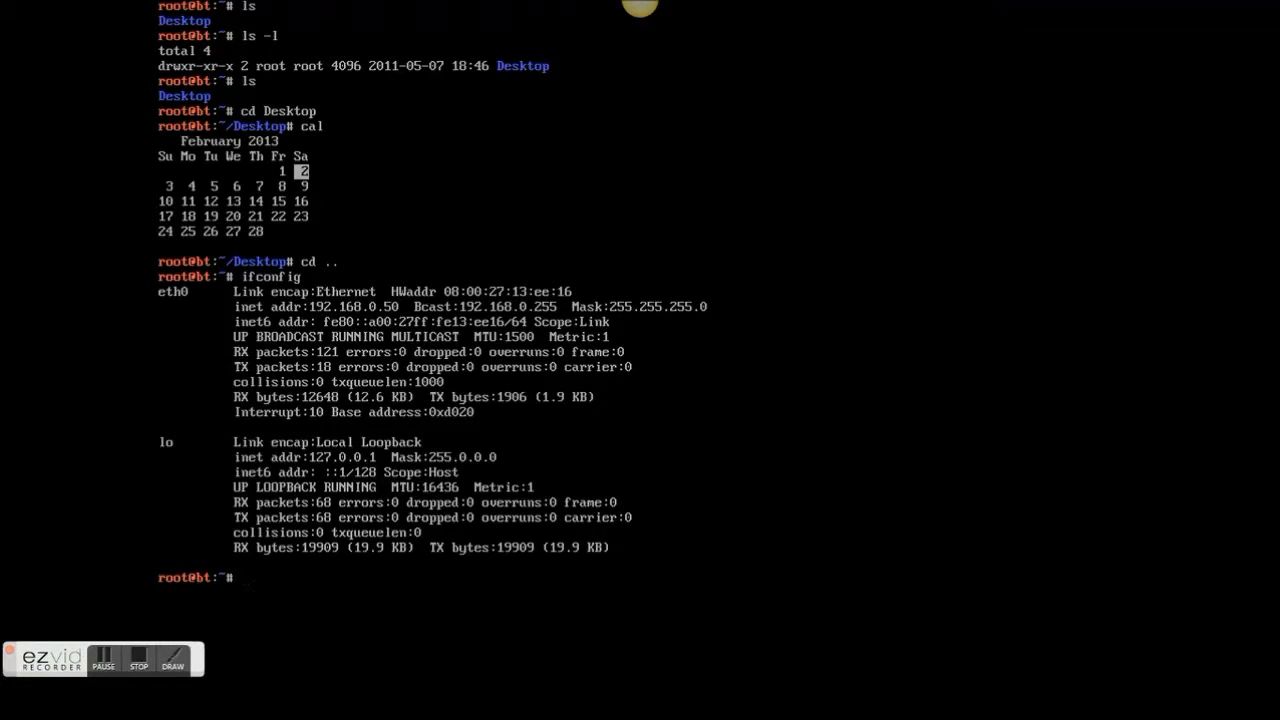
text(iw)
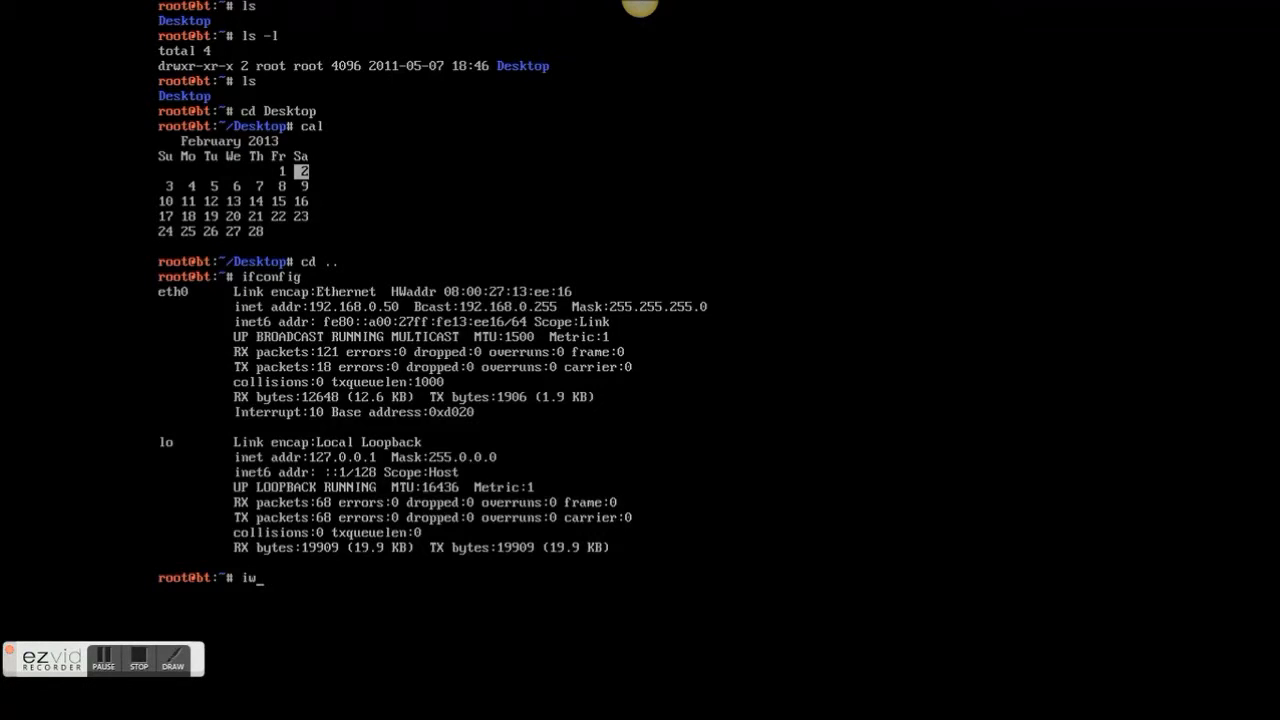
Run iwconfig, confirming lo and eth0 have no wireless extensions
text(config)
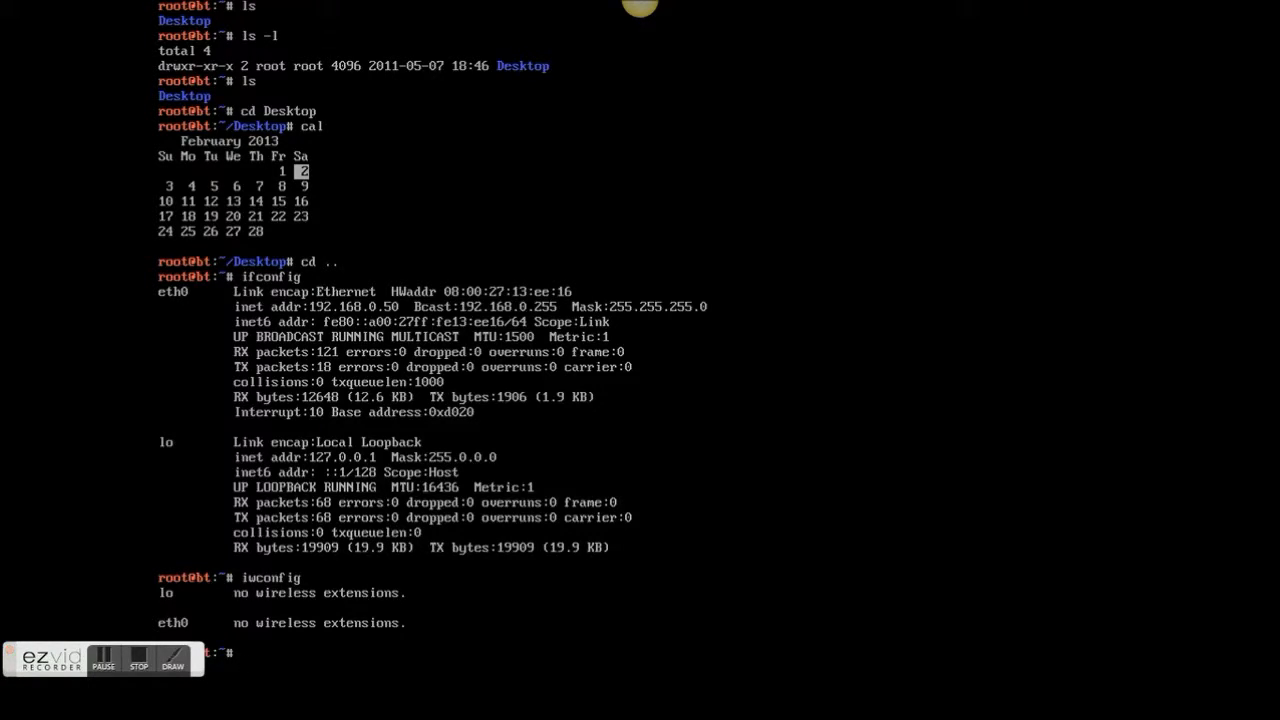
text(cle)
text(ping www.google.com)
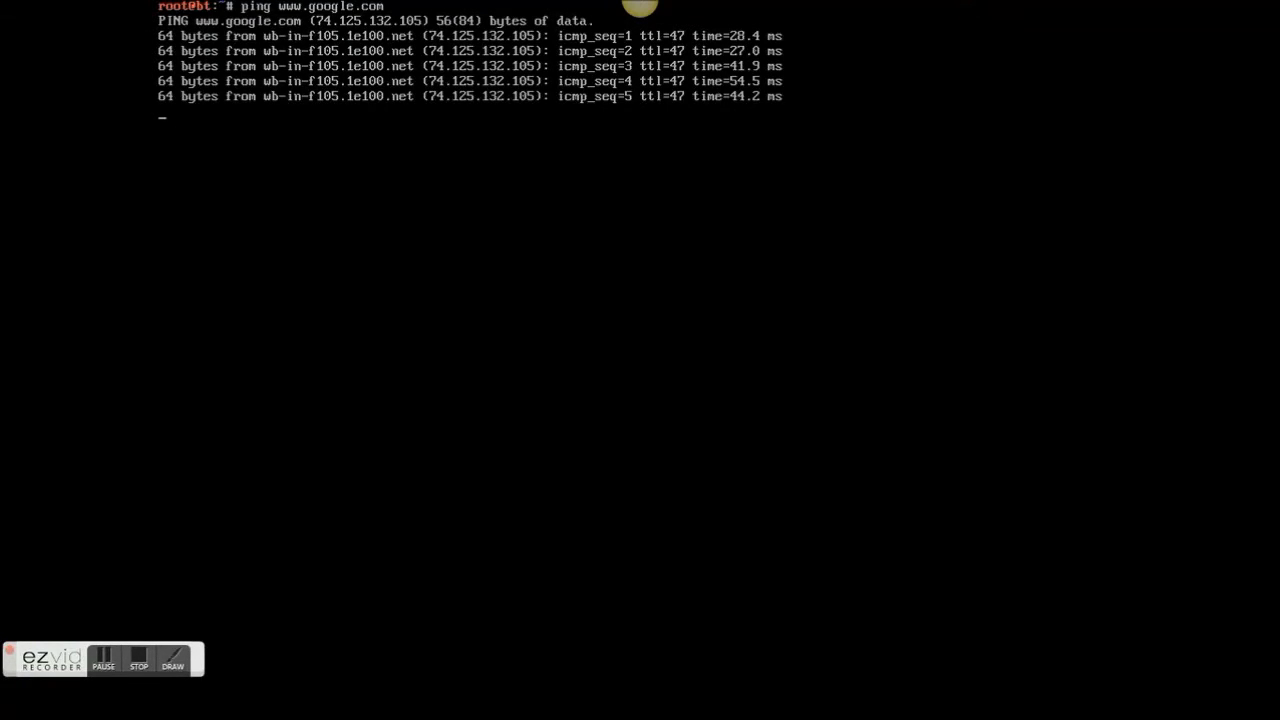
key(ctrl+c)
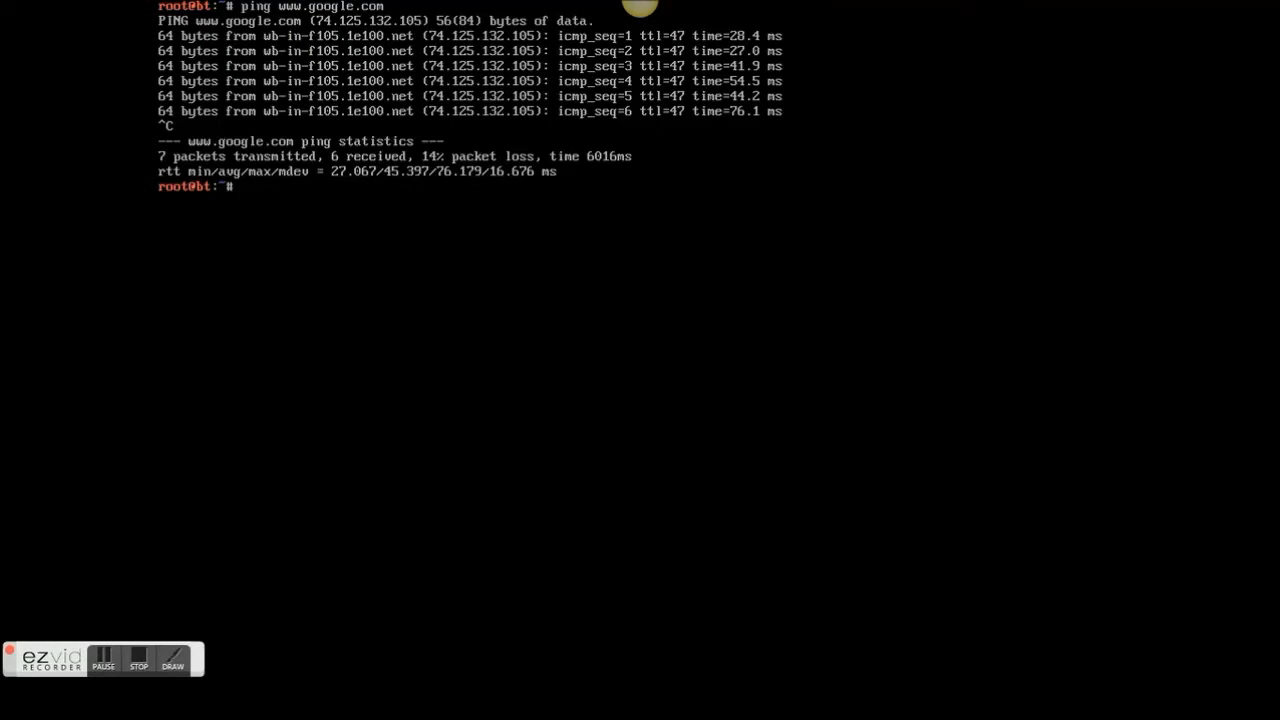
Run apt-get install lynx, which reports lynx is already the newest version
text(apt-get install)
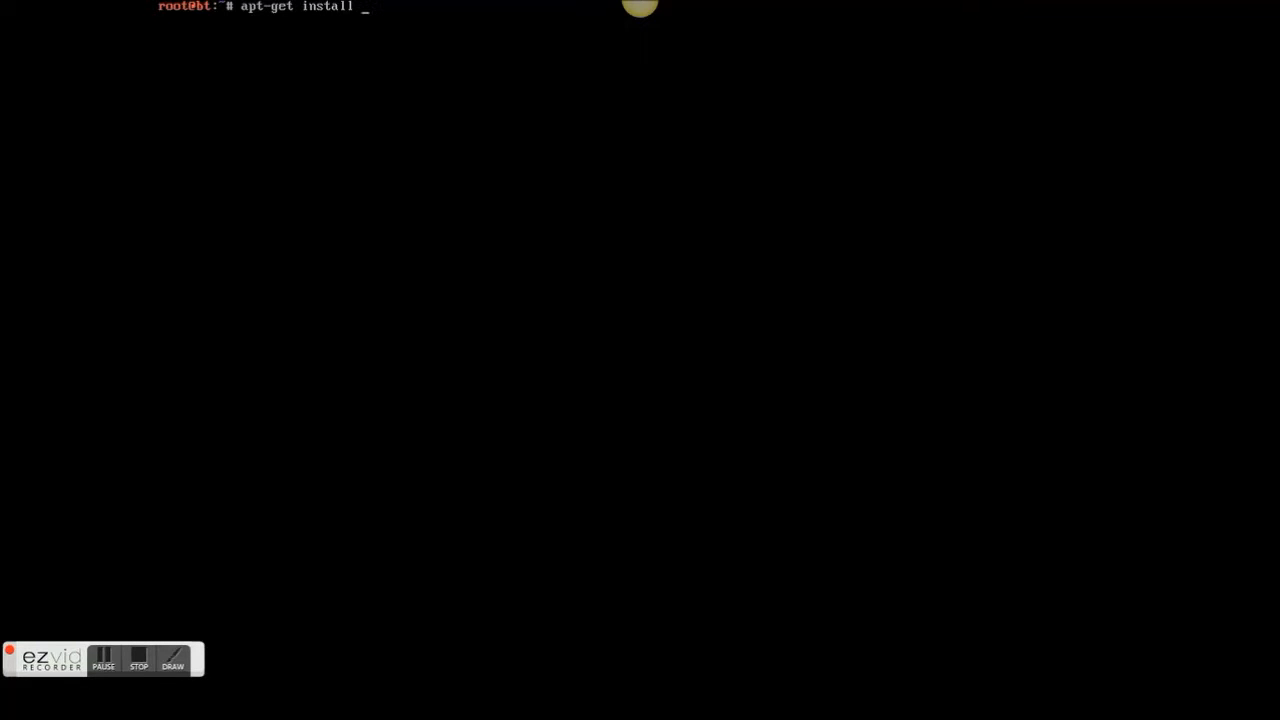
text(lynx)
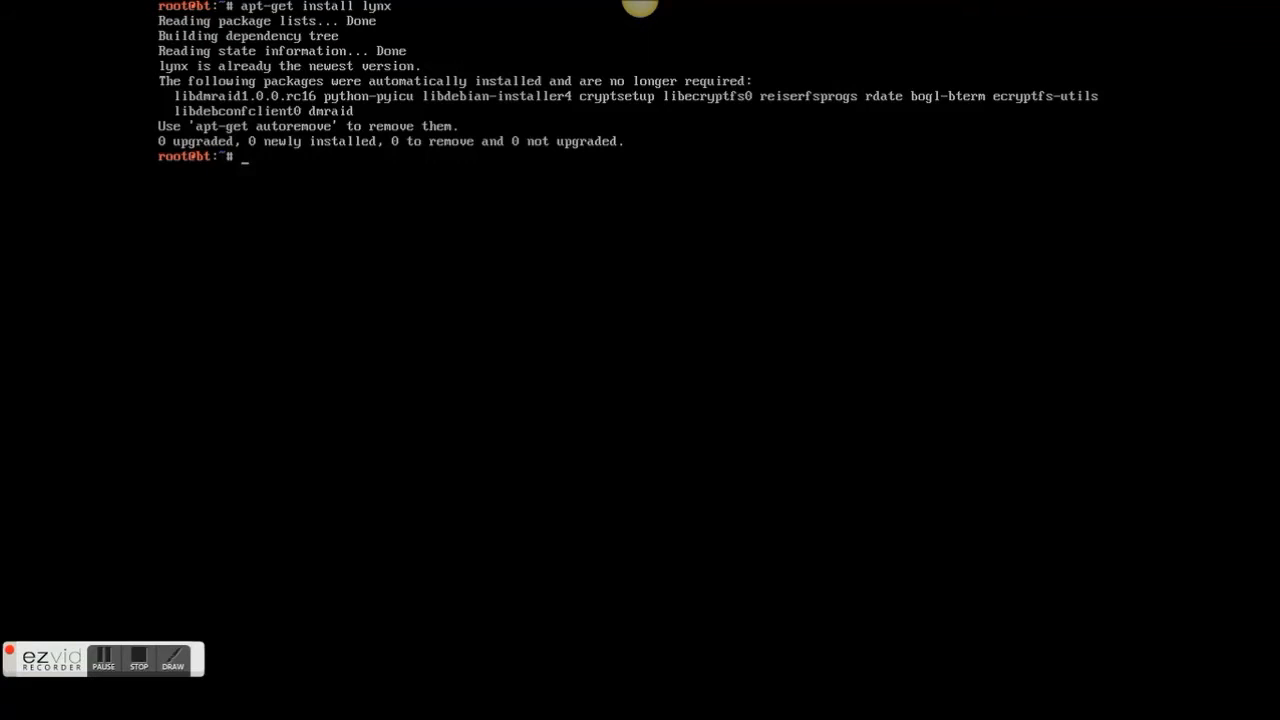
Set and confirm a new root password with passwd, getting a successful update
text(pa)
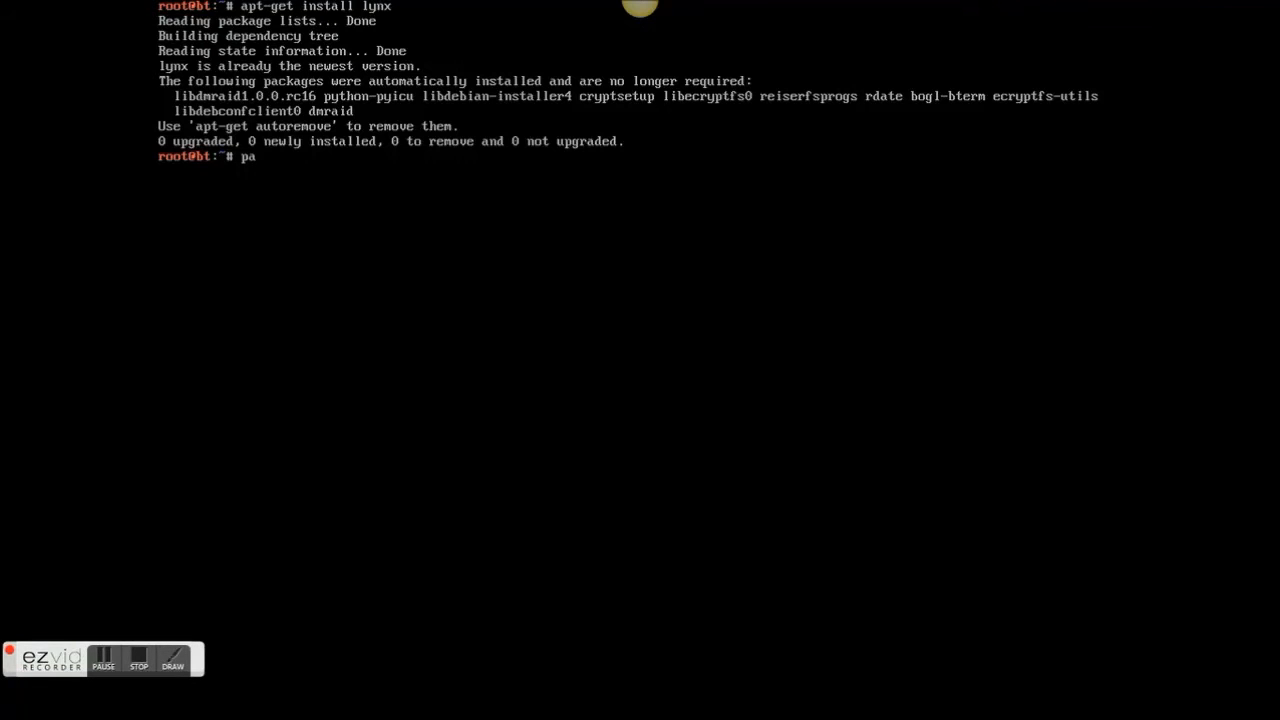
text(sswd)
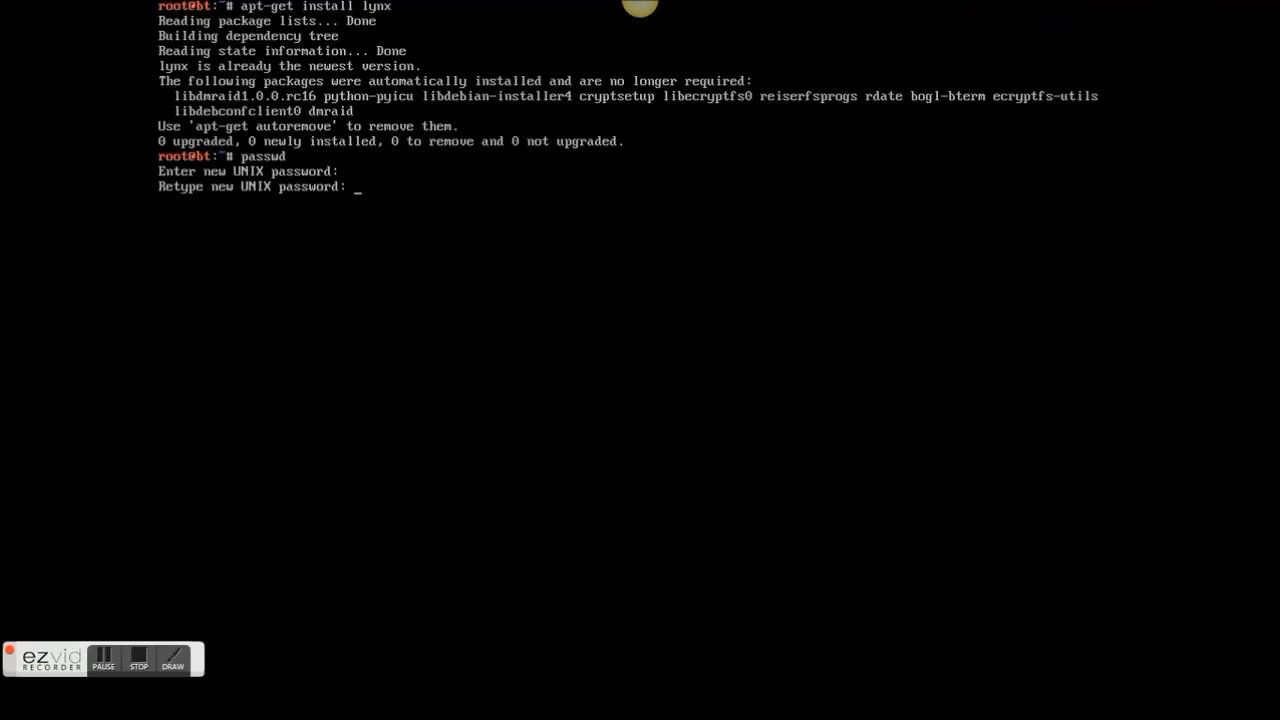
key(Enter)
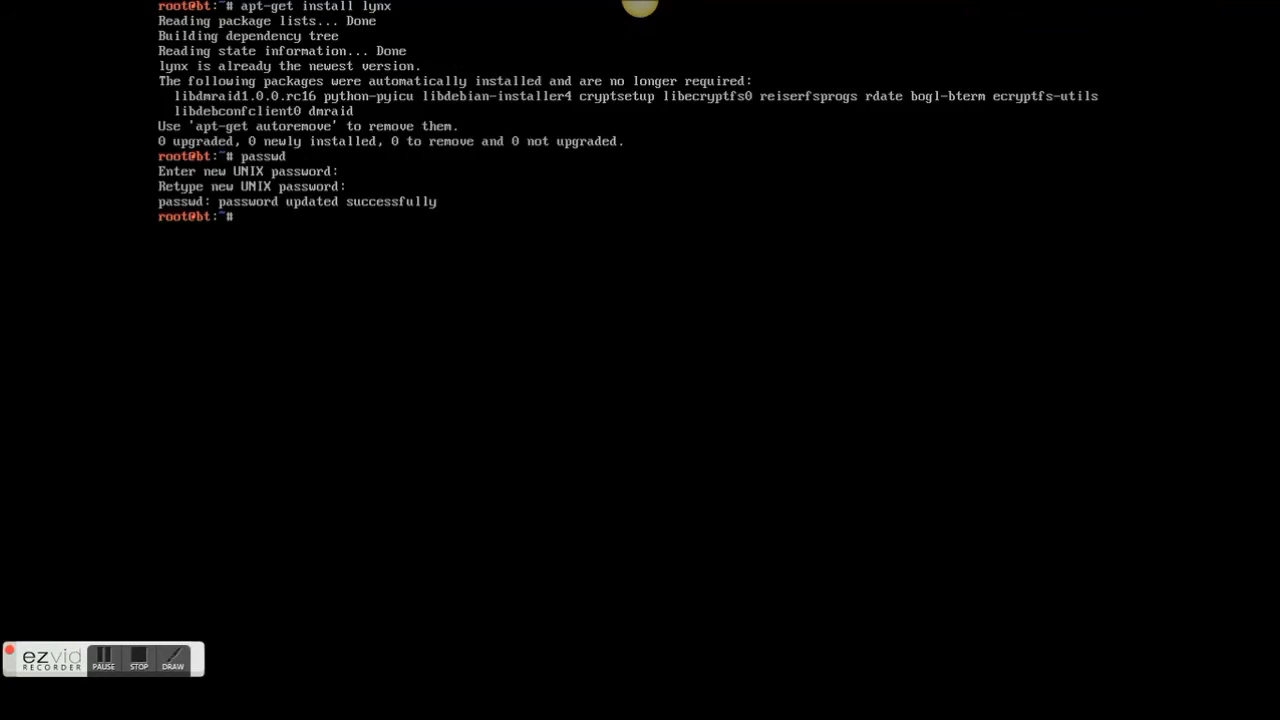
text(top)
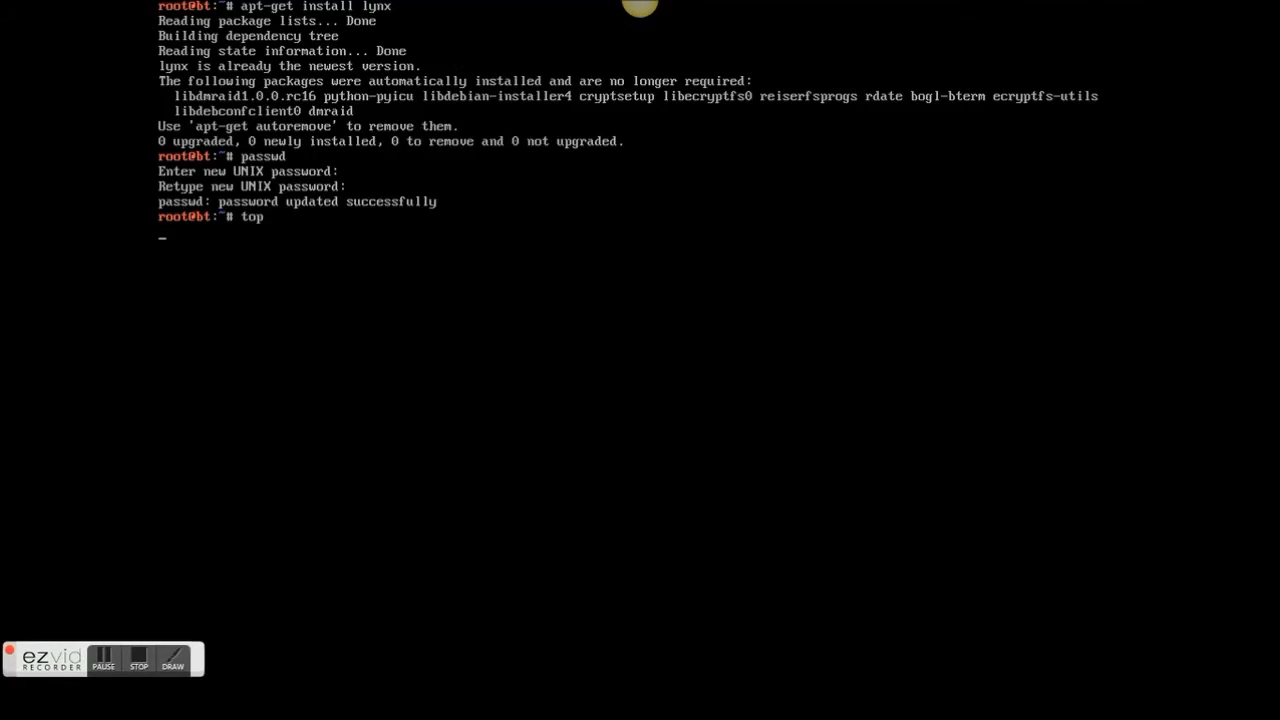
Launch top, showing 59 tasks with one running and 58 sleeping
key(Return)
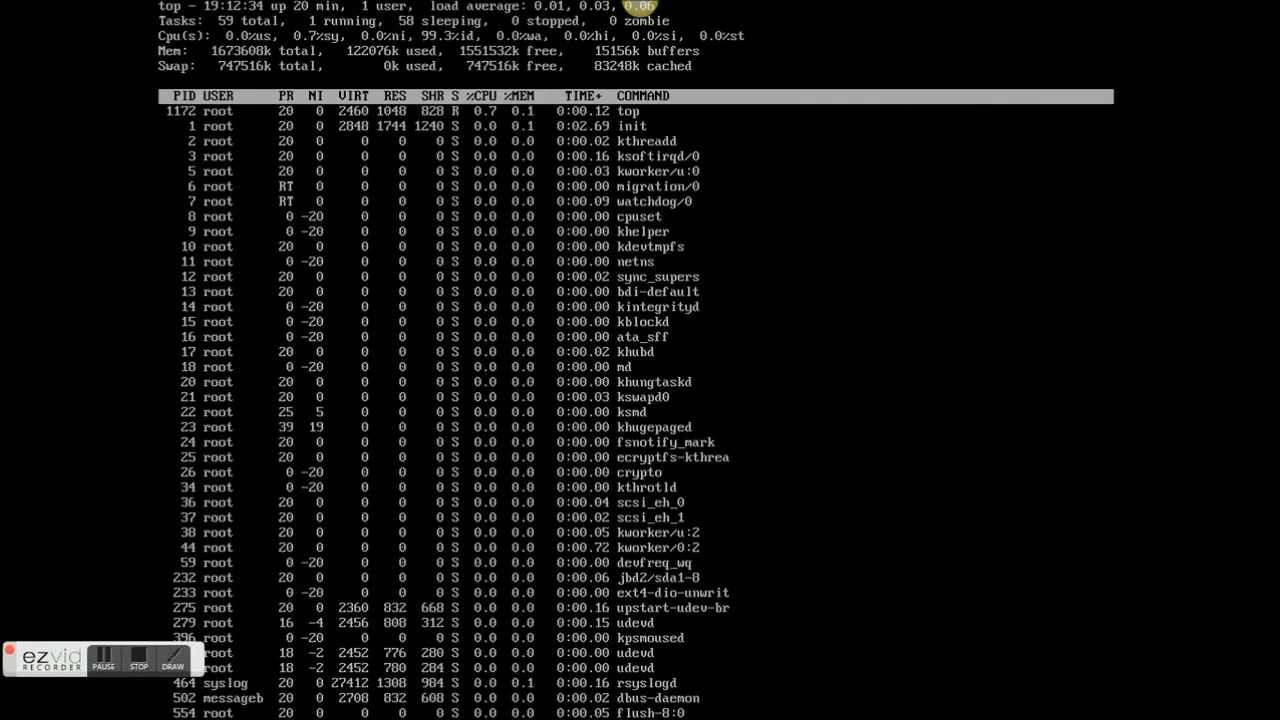
Use top's k command to kill PID 1172 with the default signal 15
key(k)
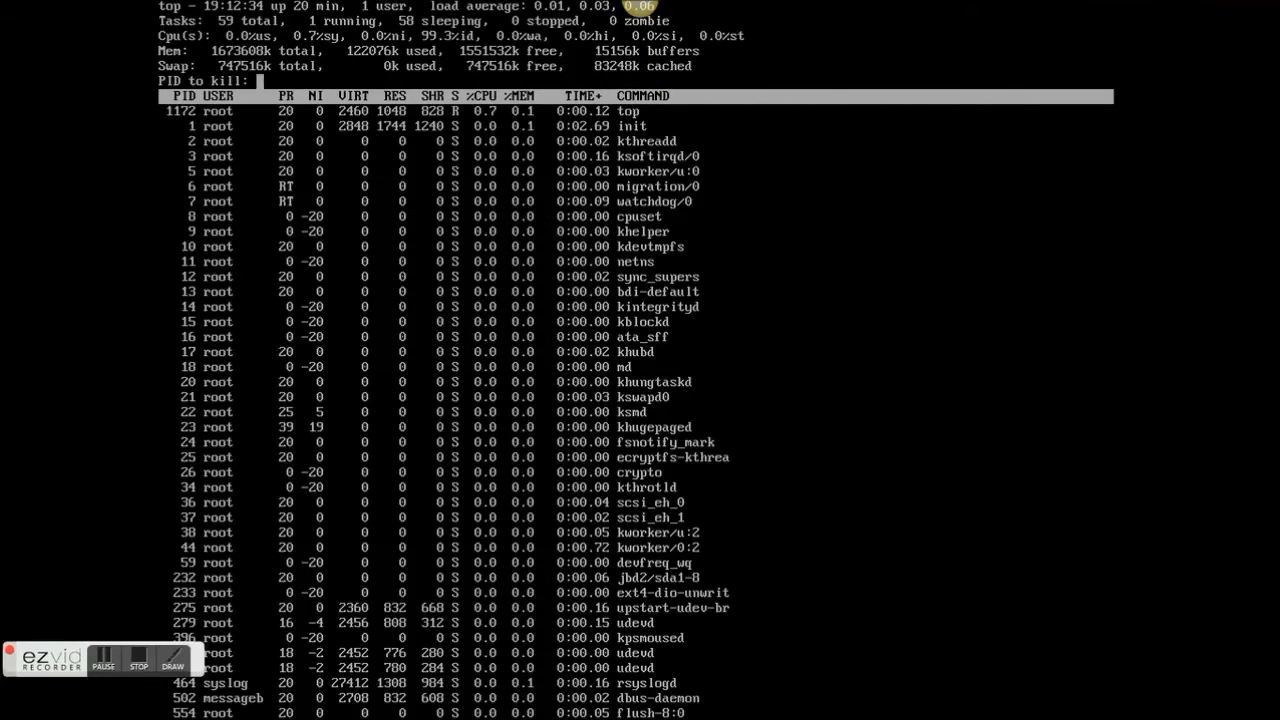
text(^[[4~)
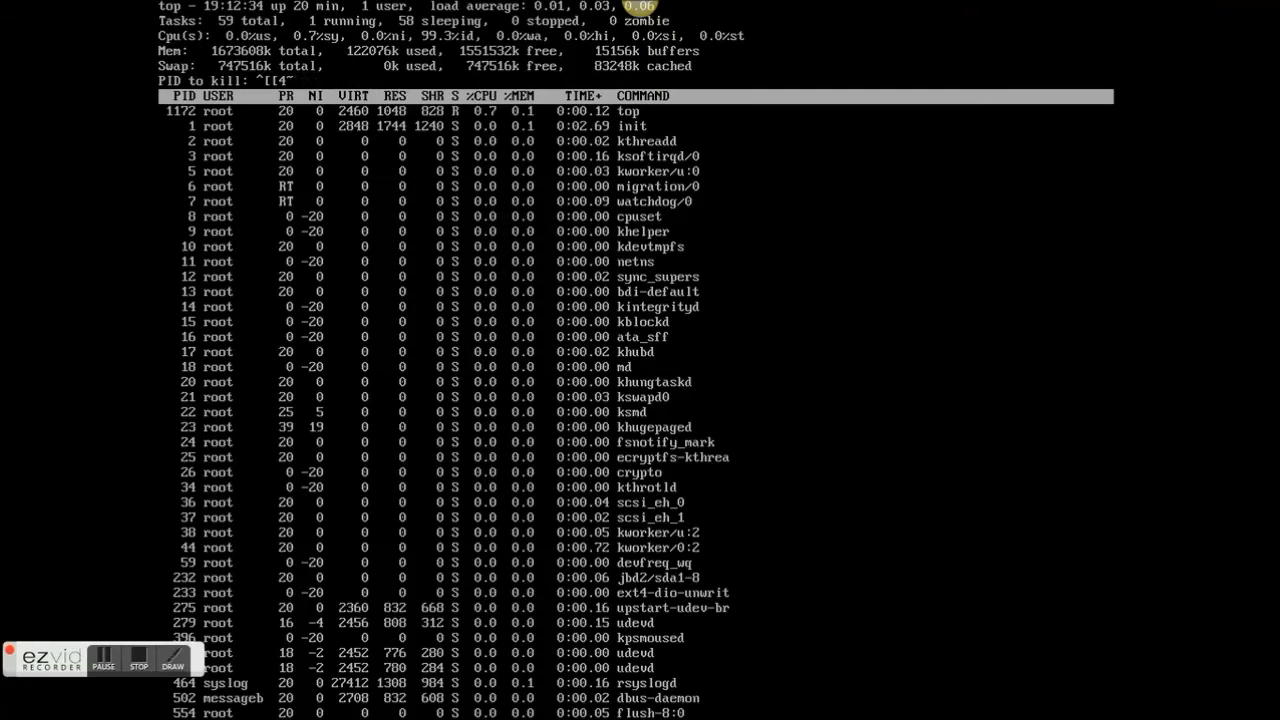
text(11)
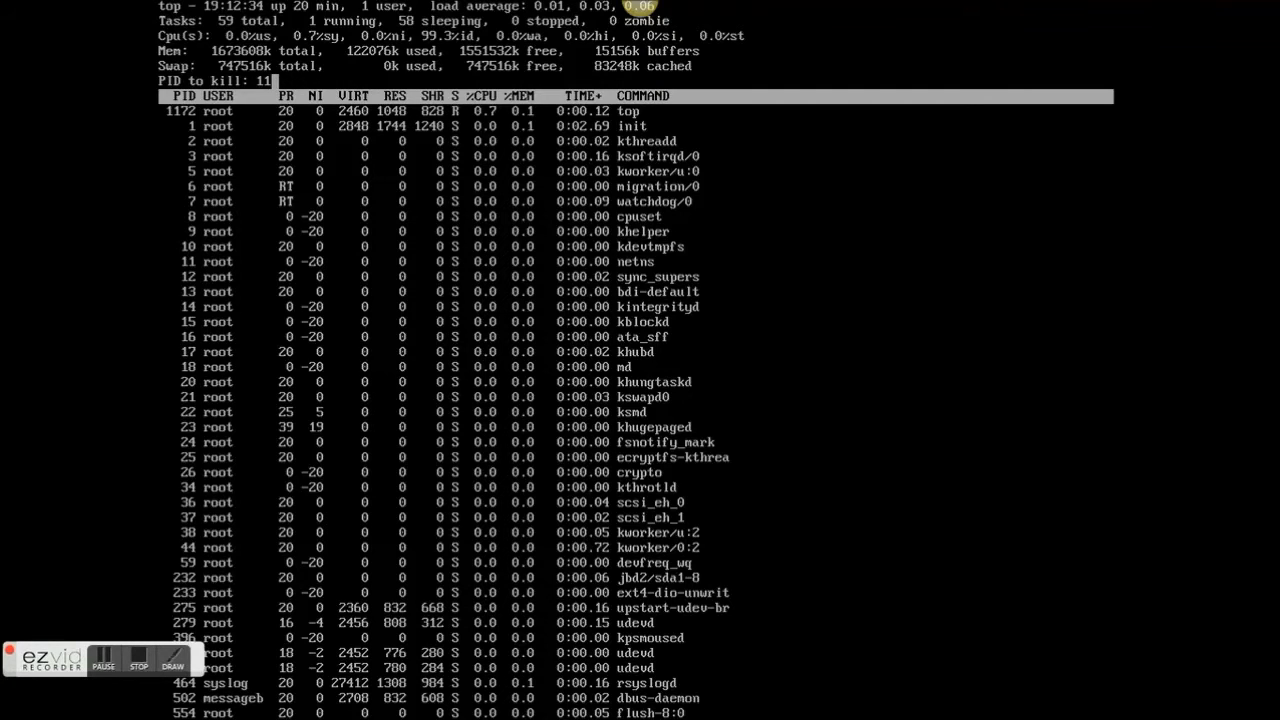
text(1172 with signal [15]:)
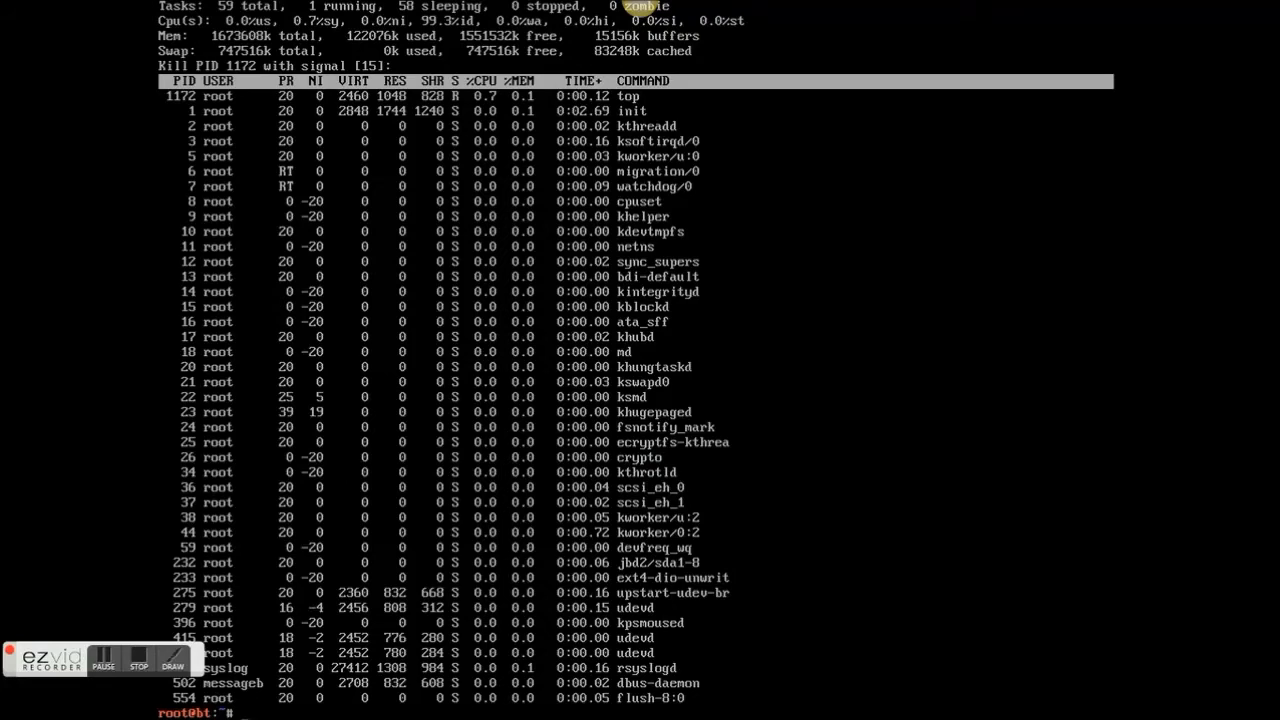
Clear the terminal and display the ping manual page with man ping
text(clear)
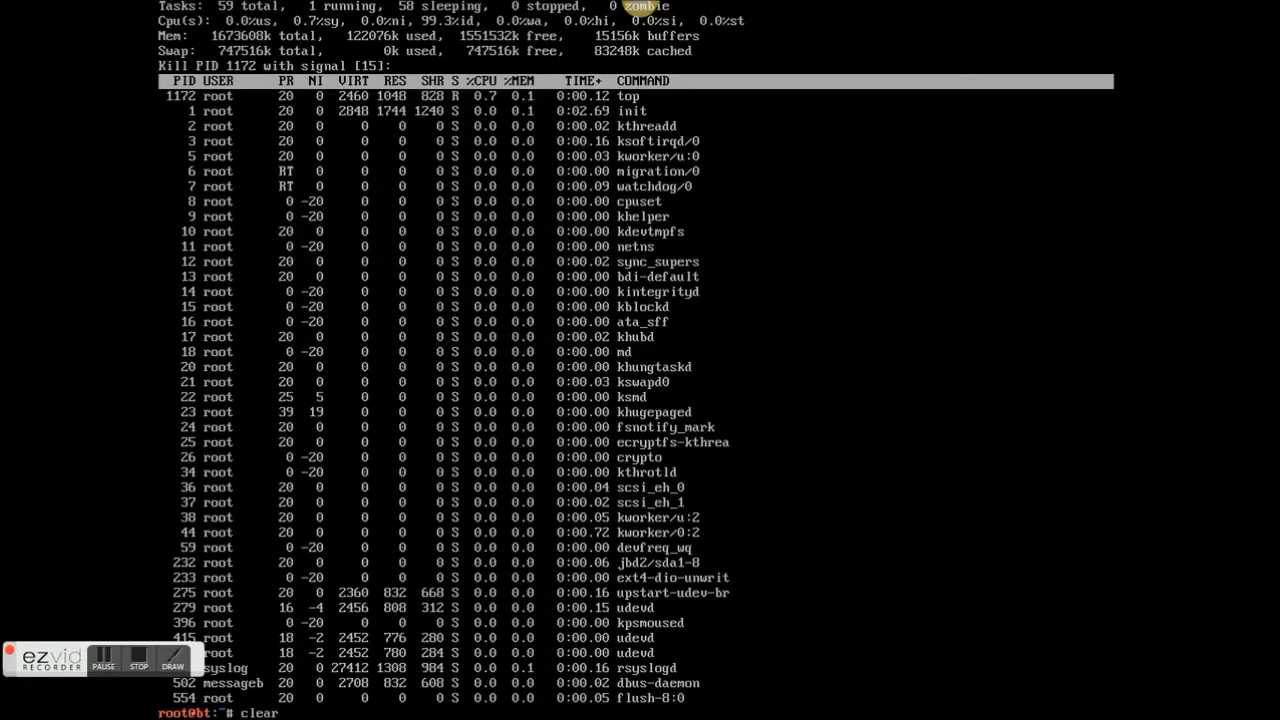
text(man)
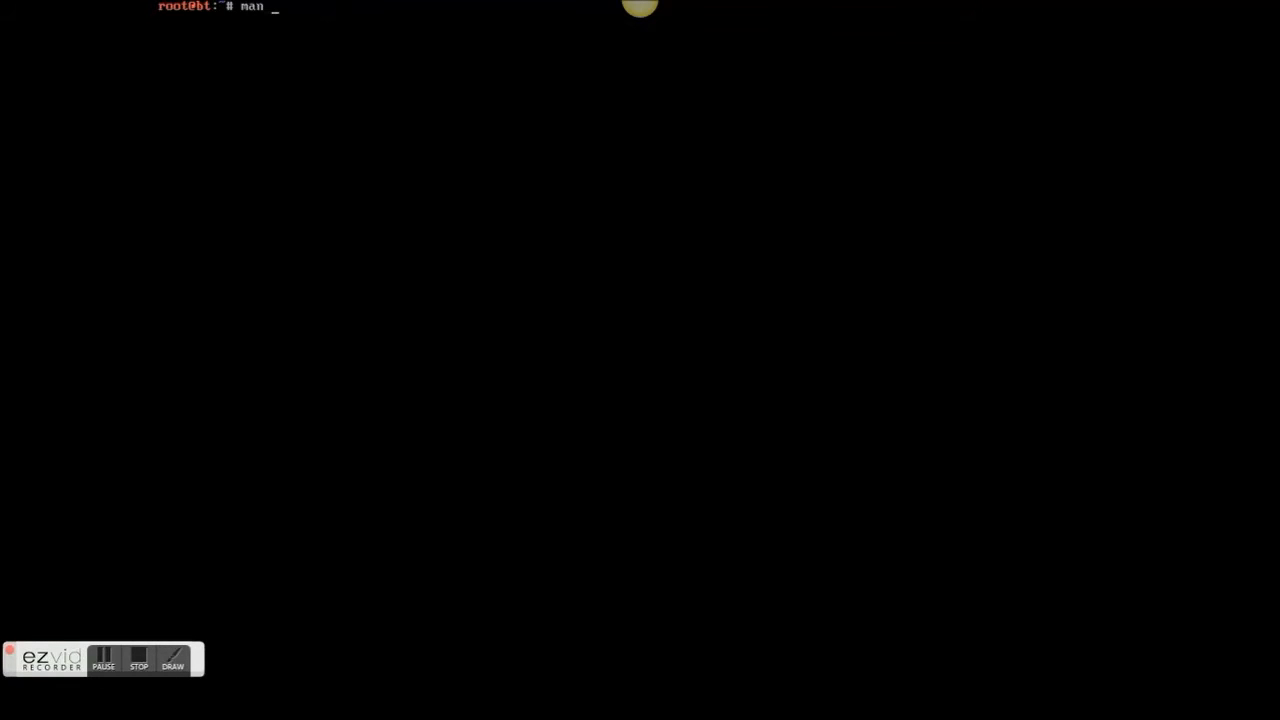
text(ping)
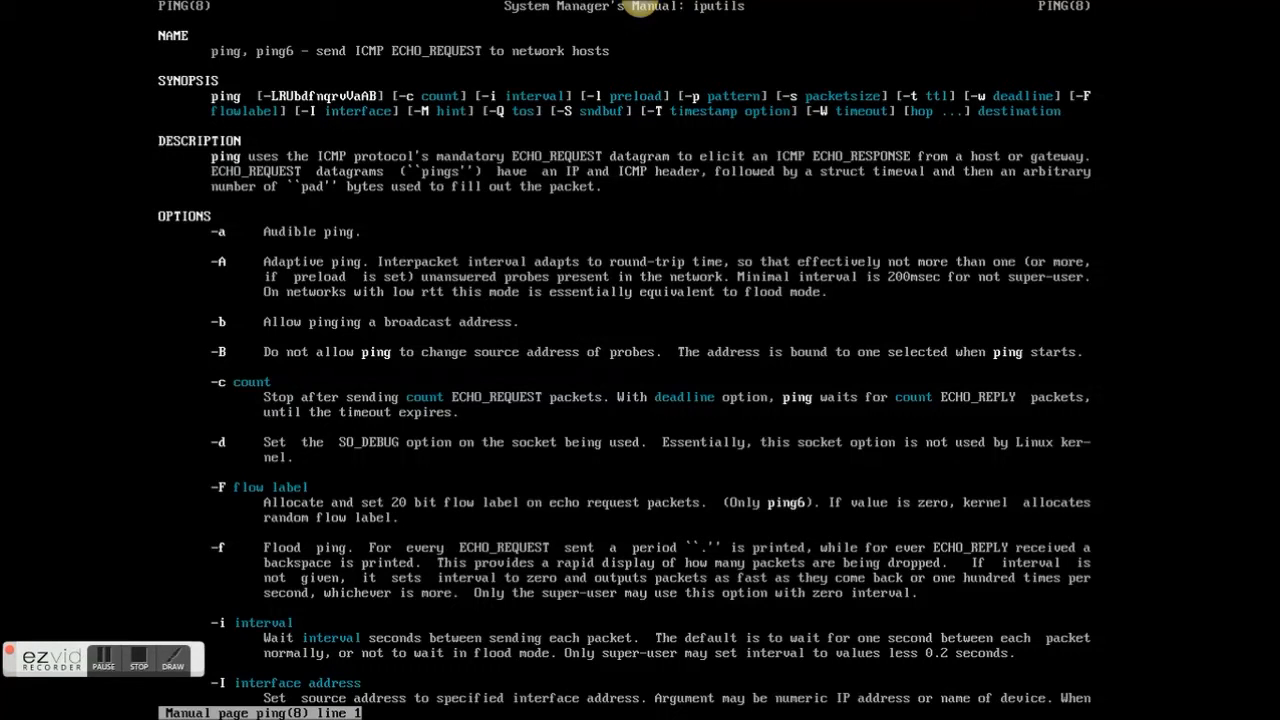
Page through the ping manual to its end and quit back to the prompt
scroll(down, 3)
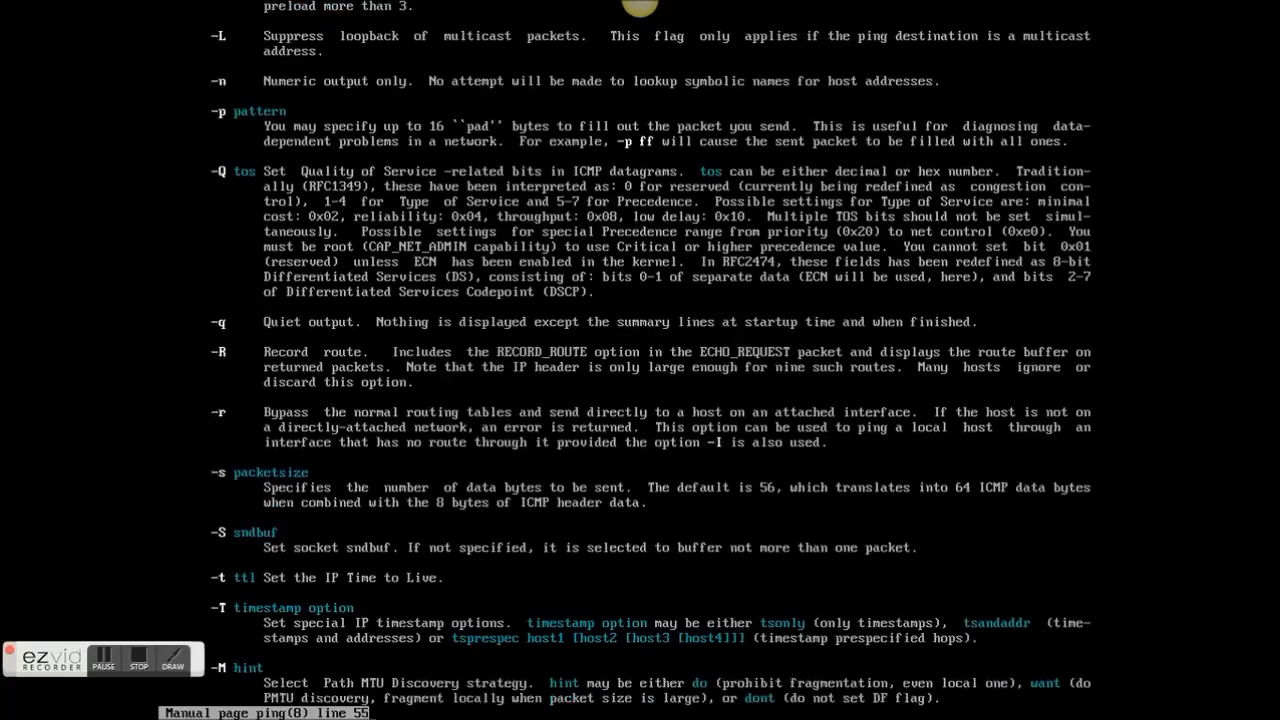
scroll(down, 3)
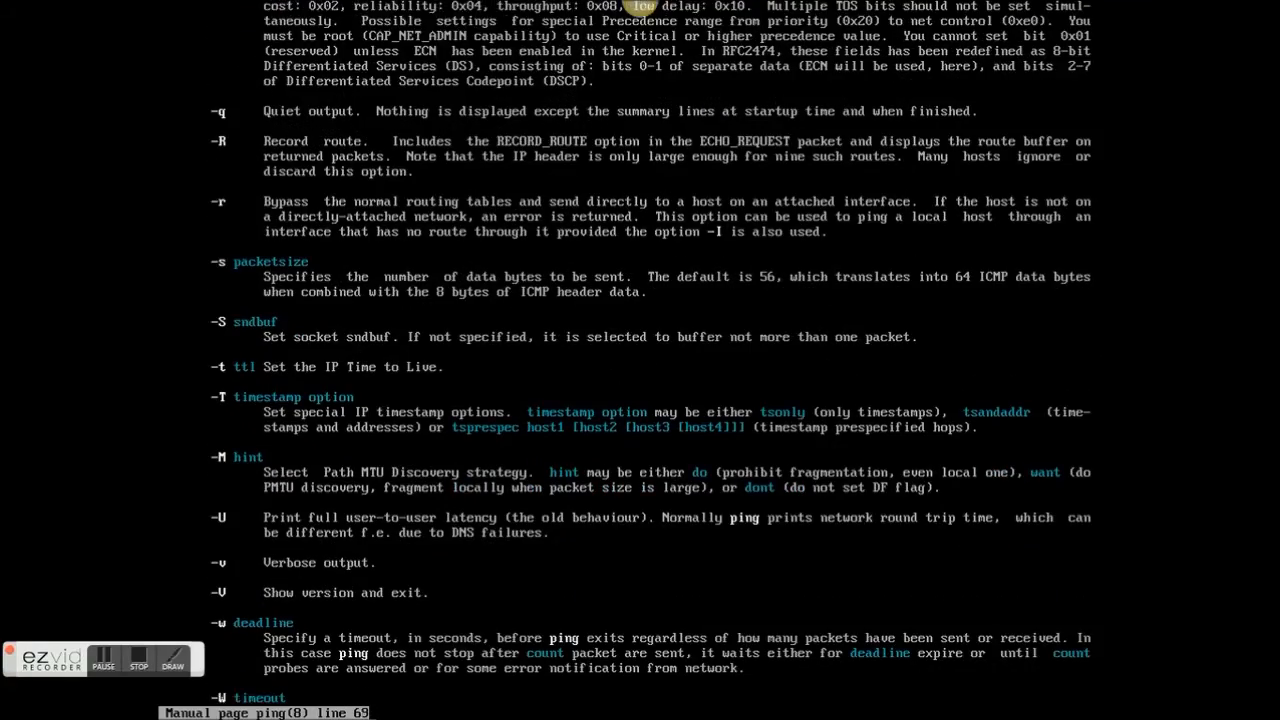
scroll(down, 3)
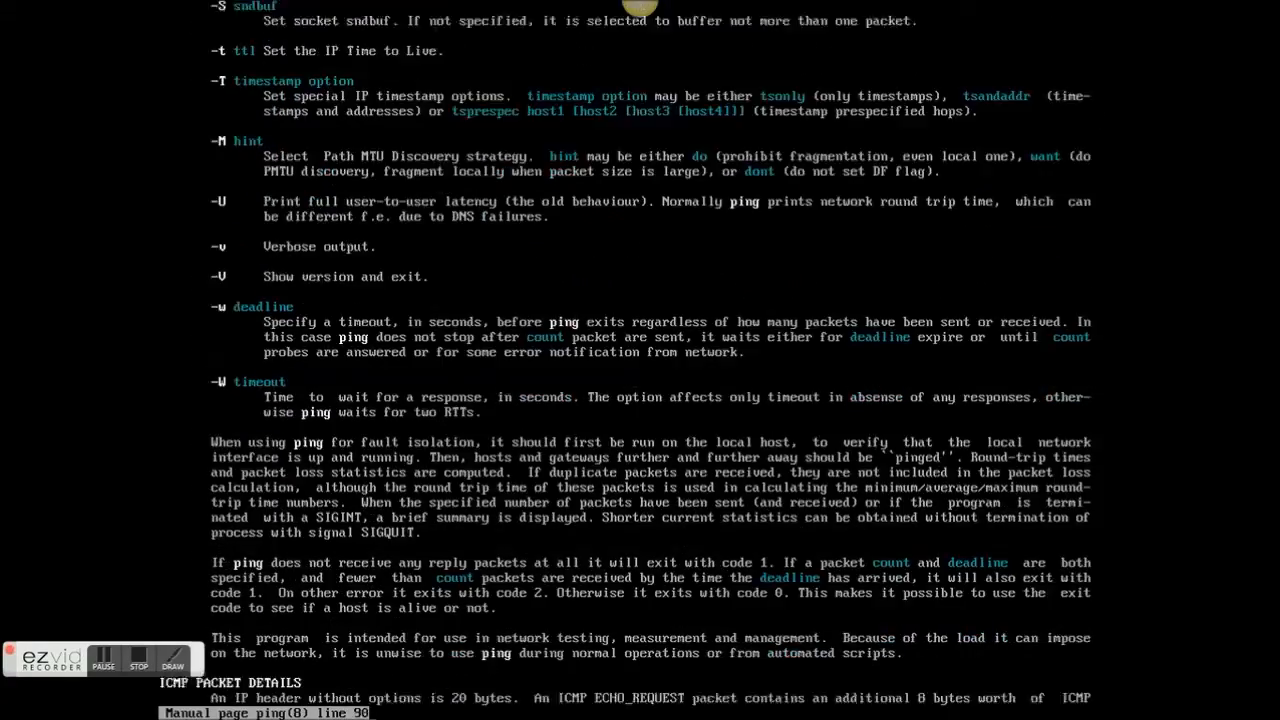
scroll(down, 3)
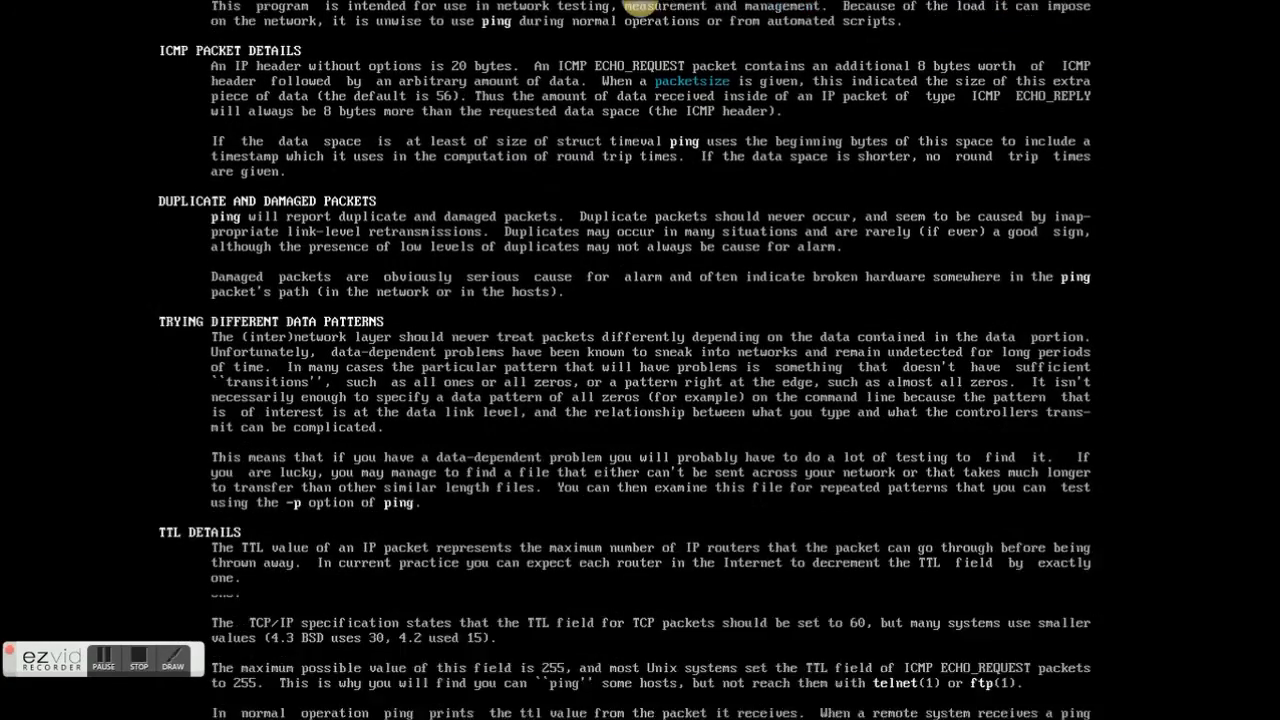
scroll(down, 3)
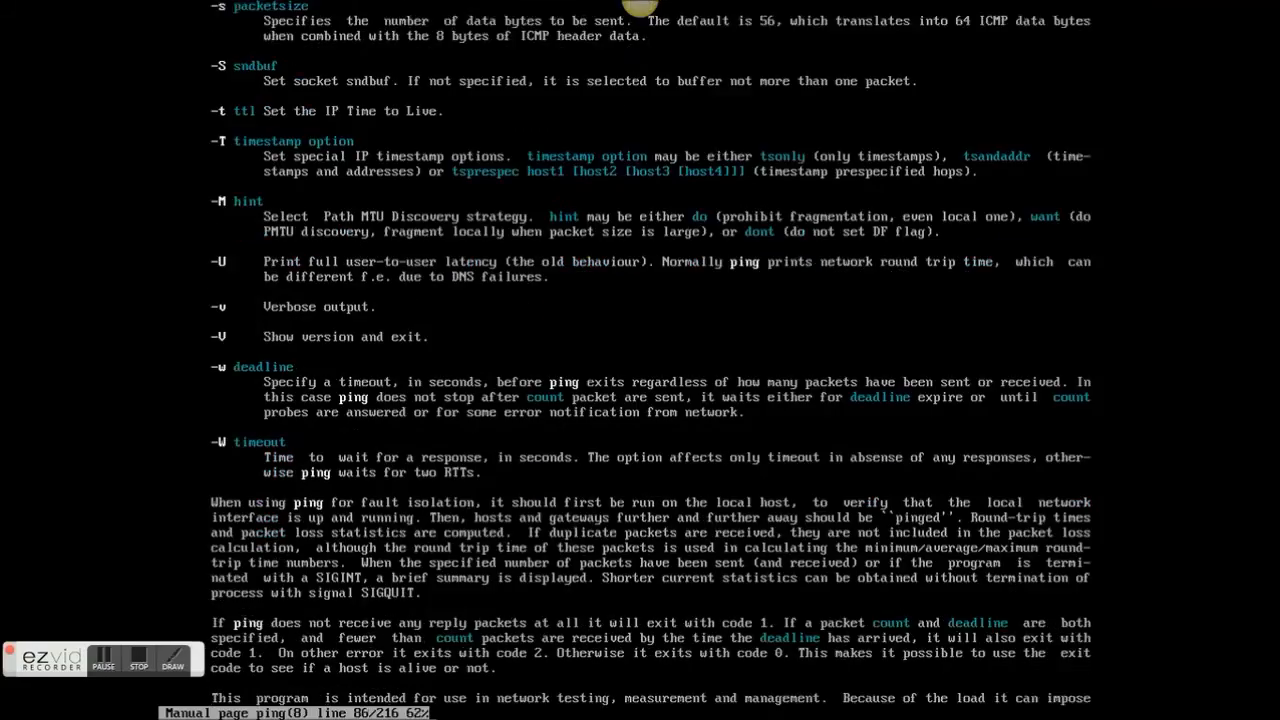
scroll(down, 3)
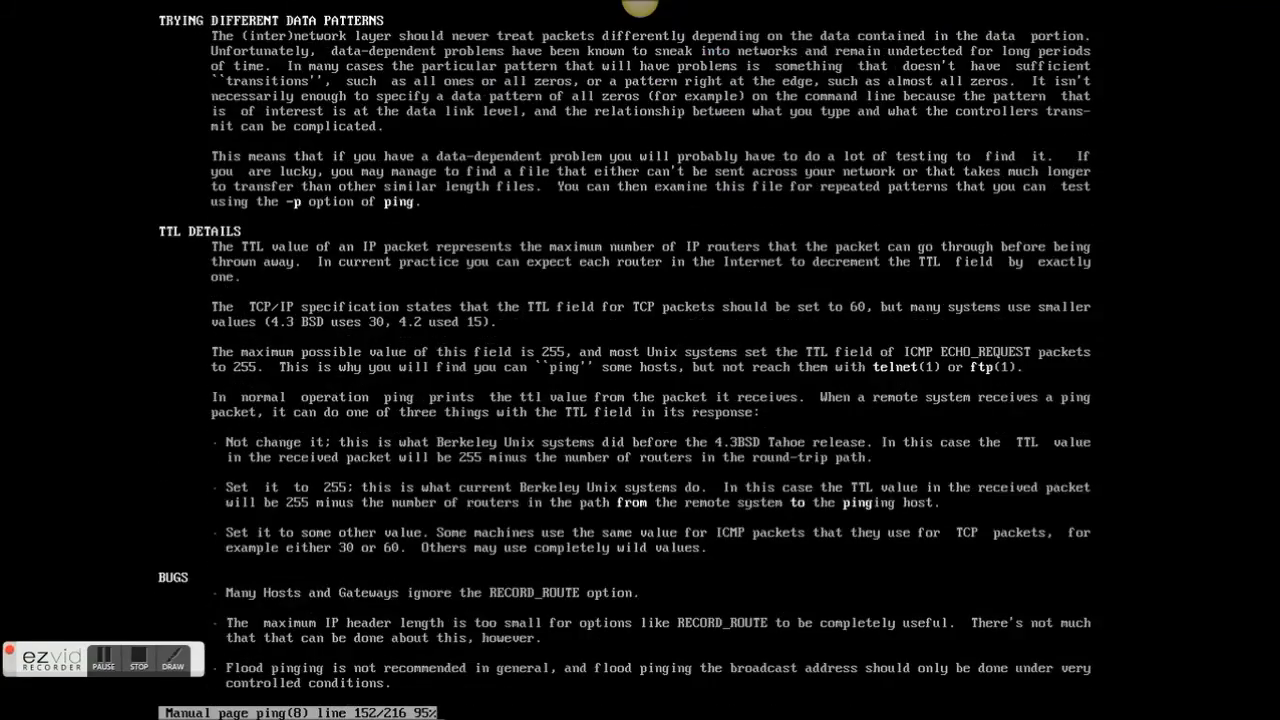
scroll(down, 3)
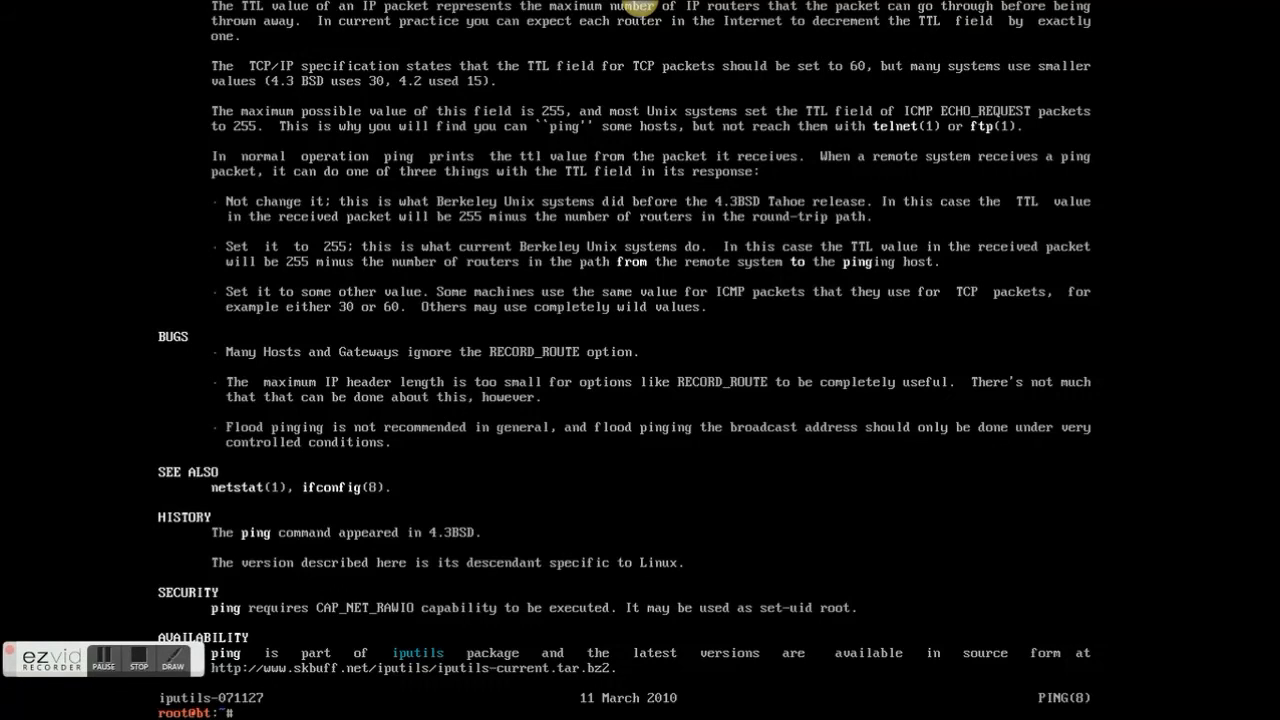
Clear the screen and run /etc/init.d/networking start, getting the service hint
text(cle)
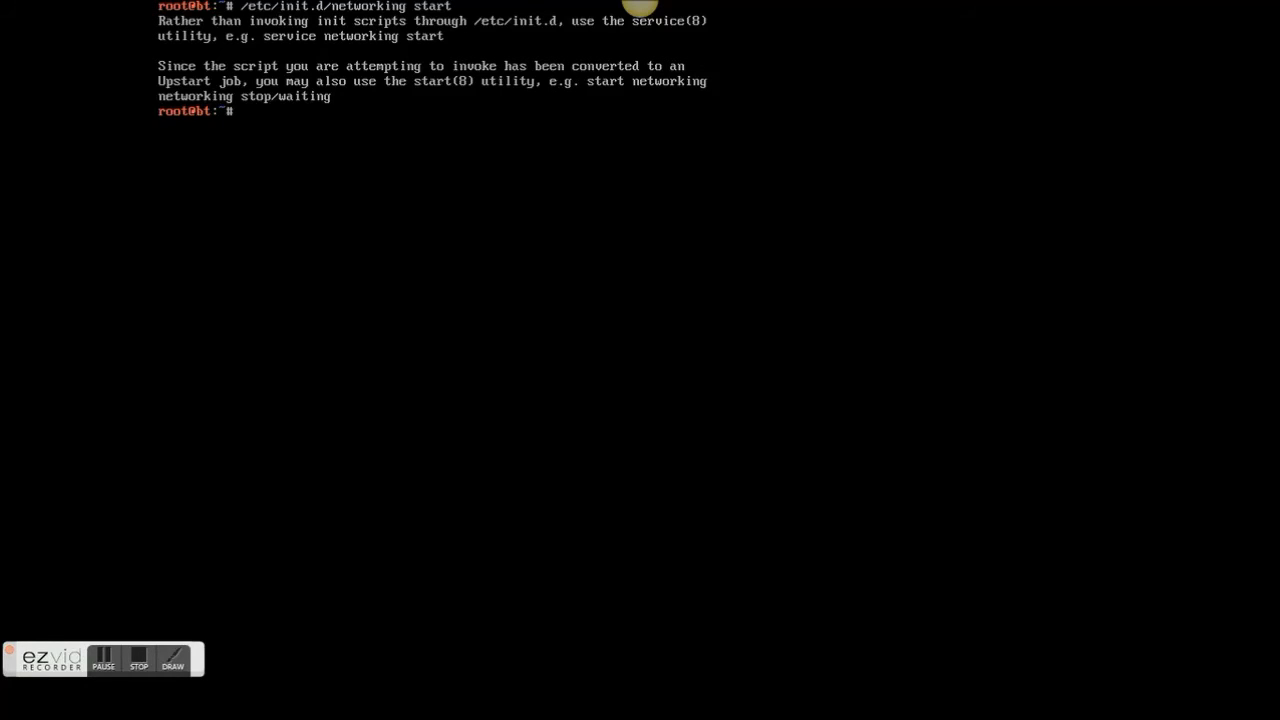
Run /etc/init.d/networking stop, releasing eth0's DHCP lease
text(/etc/init.d/networking start)
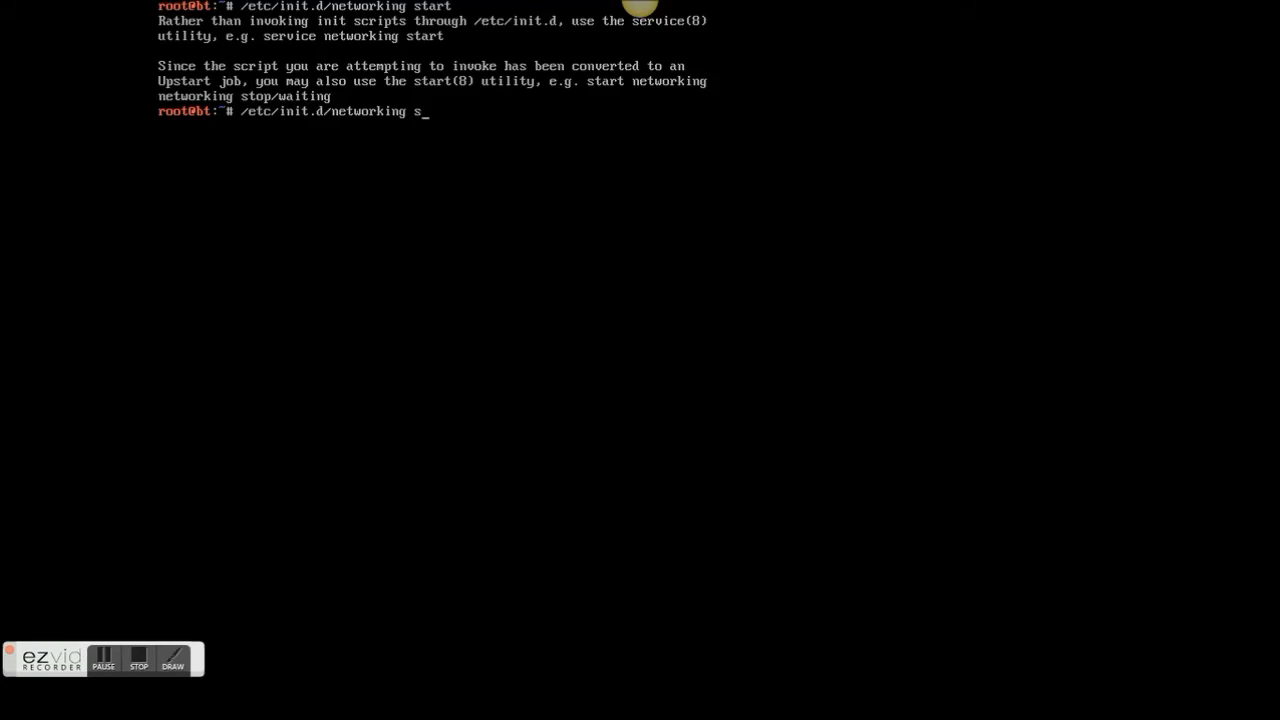
text(top)
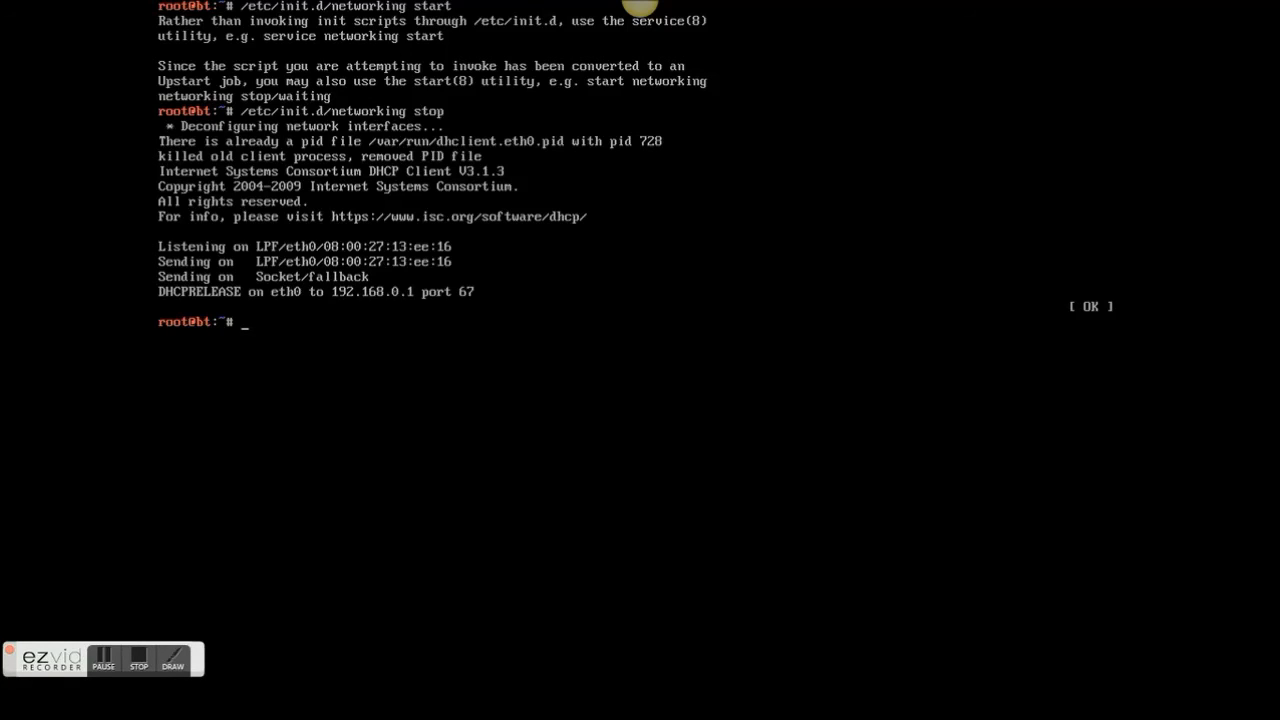
text(/etc/init.d/networking sto)
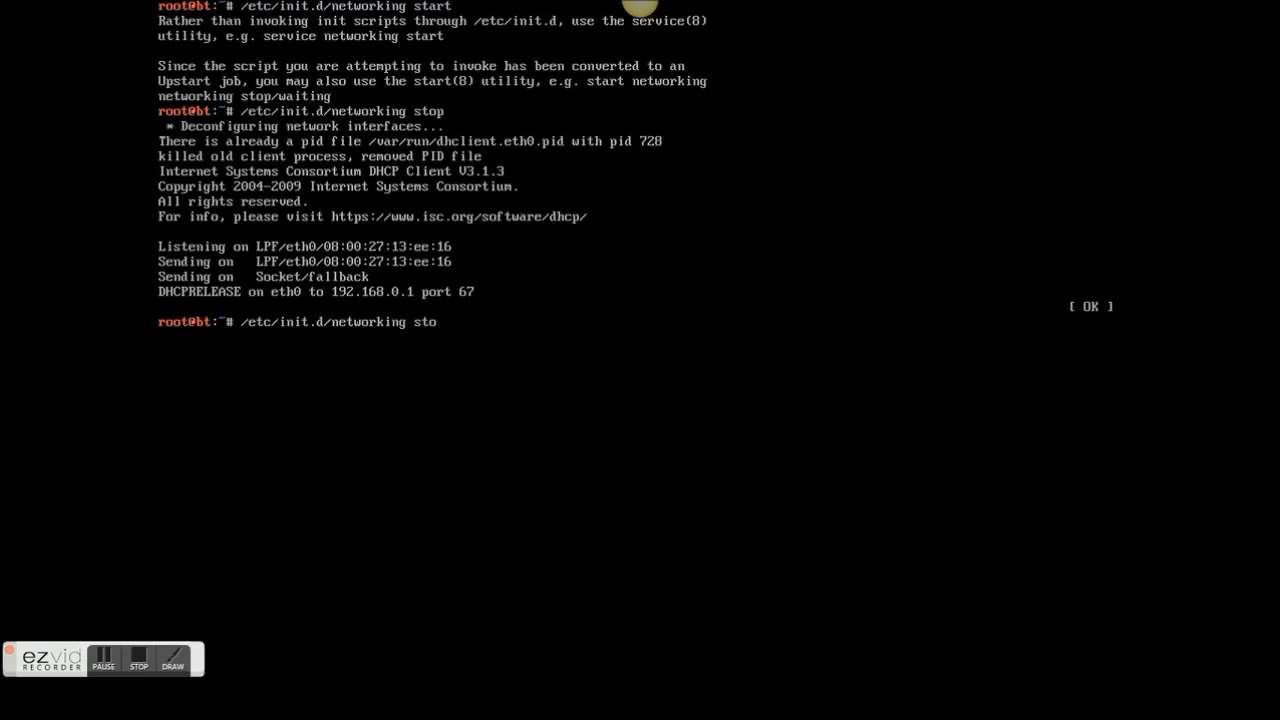